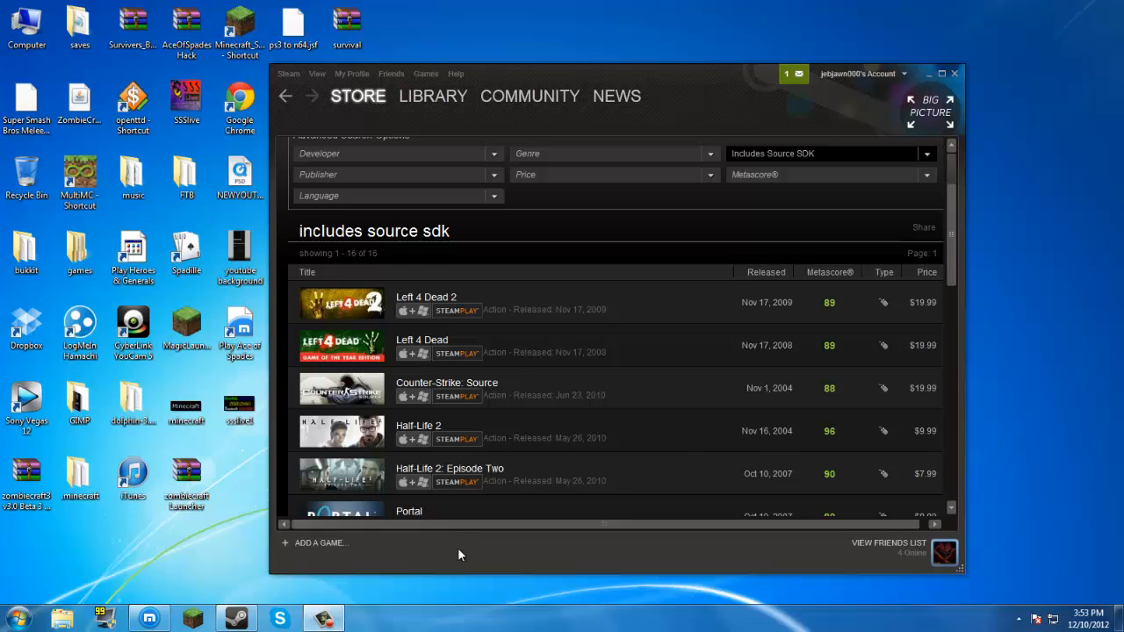
{"action": "mouse_move", "coordinate": [605, 311]}
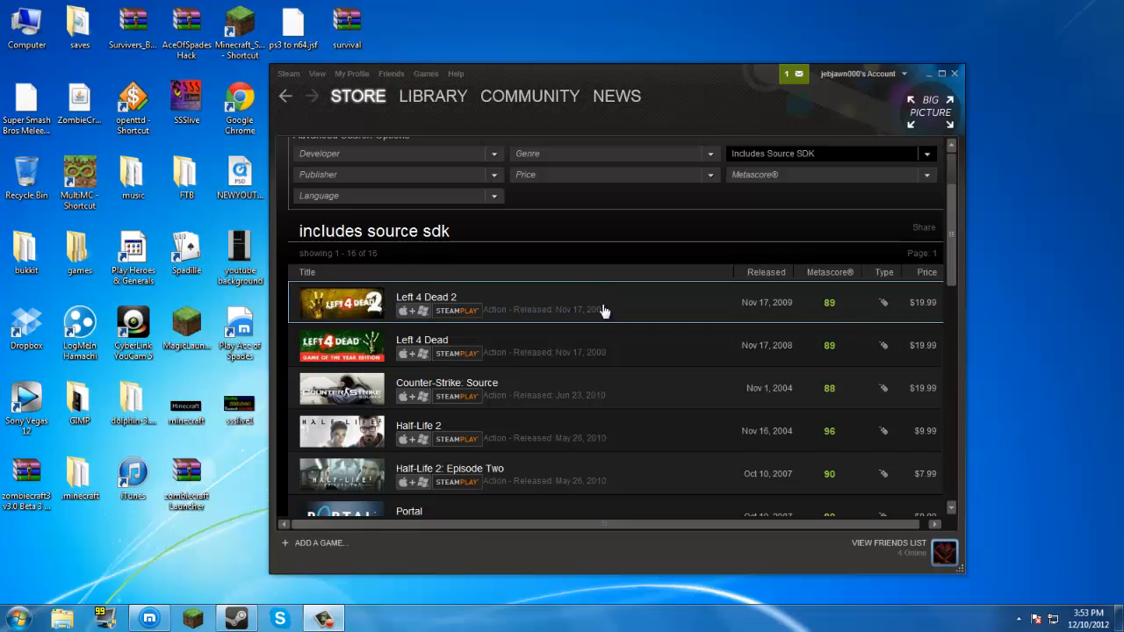
{"action": "mouse_move", "coordinate": [524, 310]}
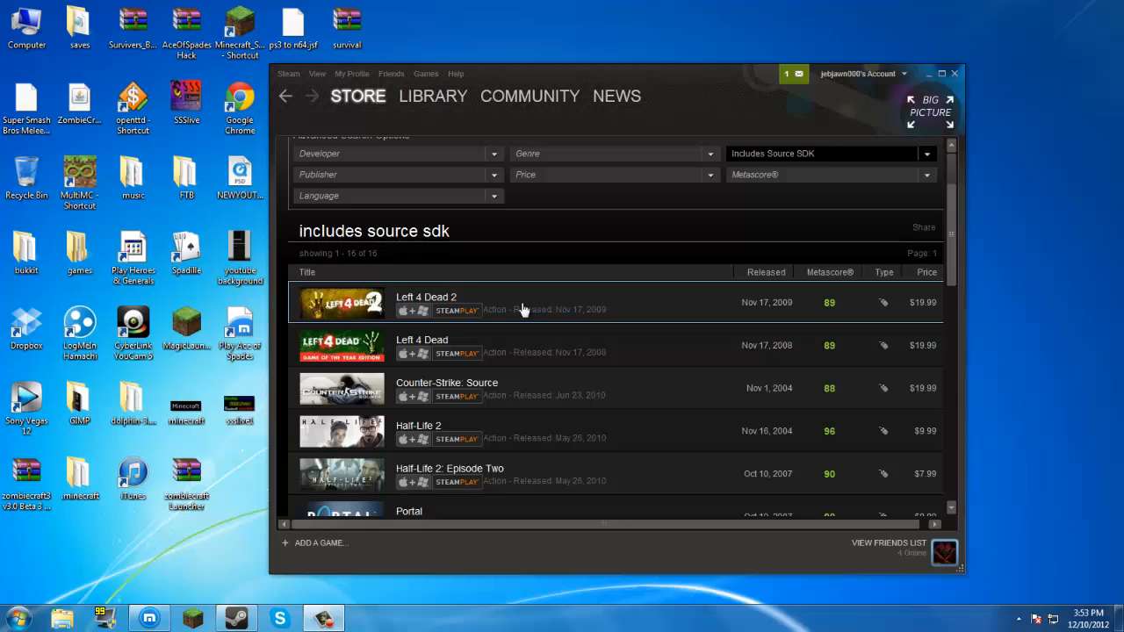
{"action": "mouse_move", "coordinate": [477, 397]}
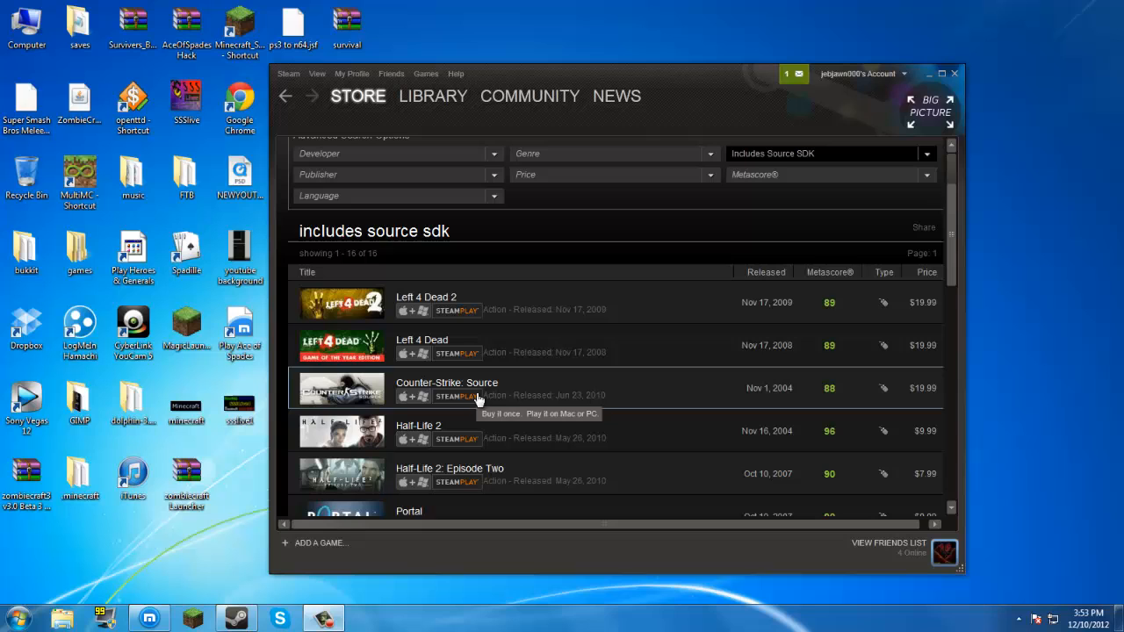
{"action": "mouse_move", "coordinate": [676, 112]}
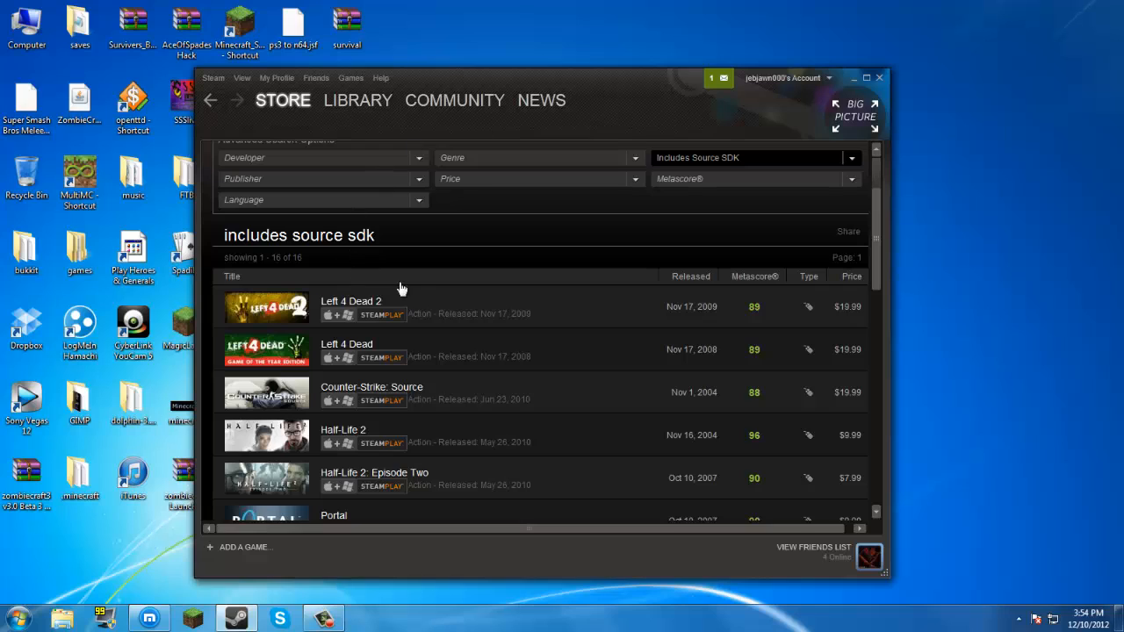
{"action": "mouse_move", "coordinate": [418, 288]}
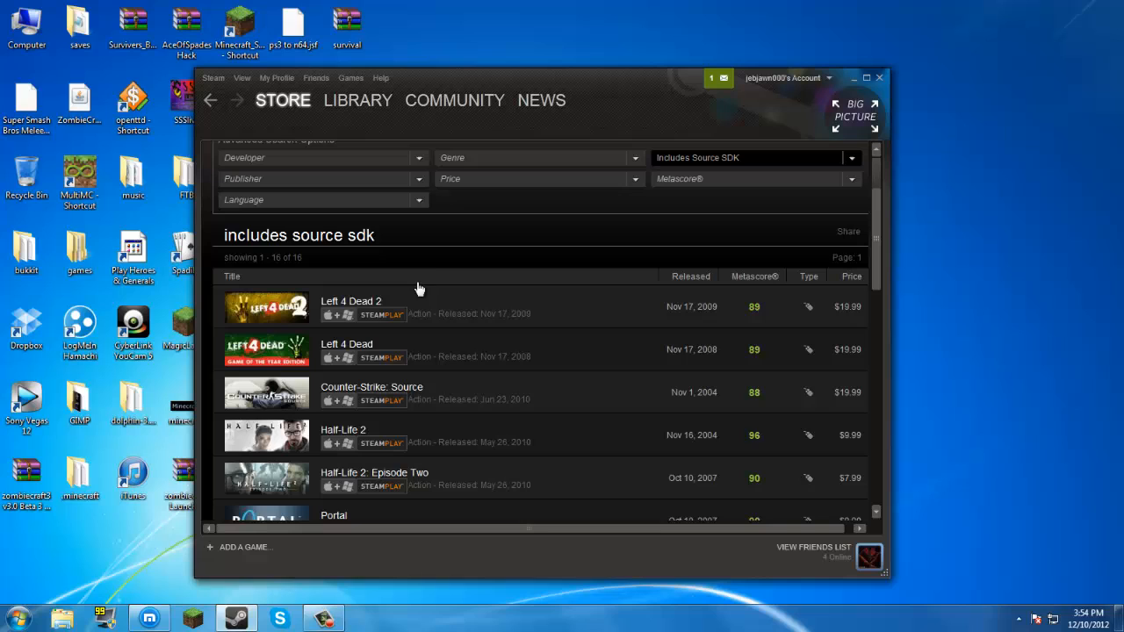
{"action": "mouse_move", "coordinate": [769, 223]}
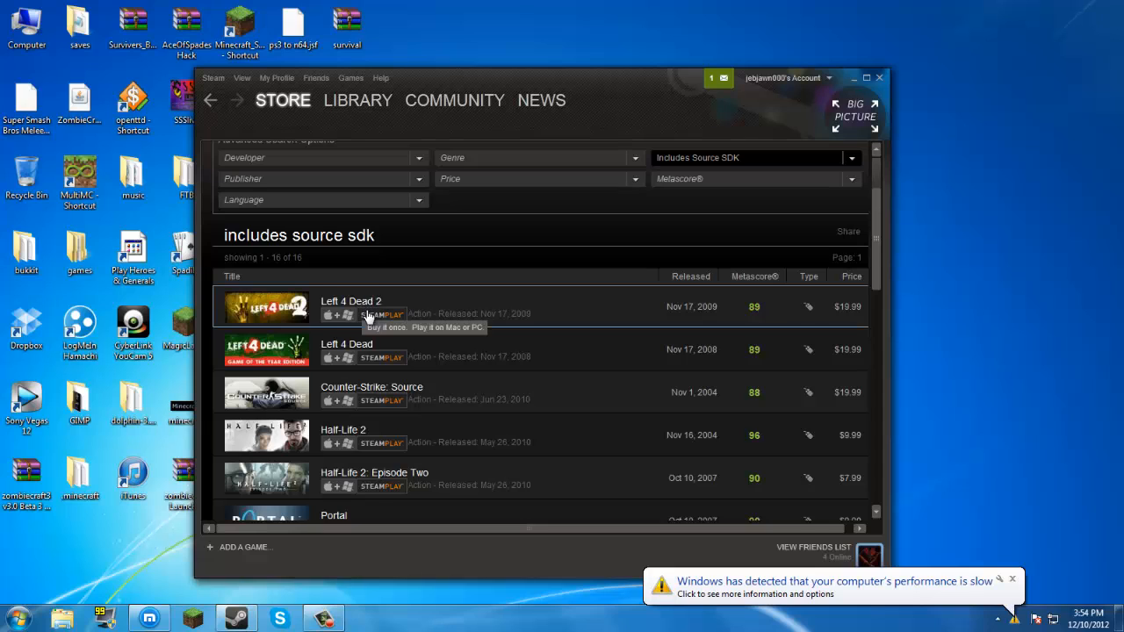
Step: Scroll down through the current page to review its content
{"action": "scroll", "scroll_direction": "down", "scroll_amount": 3}
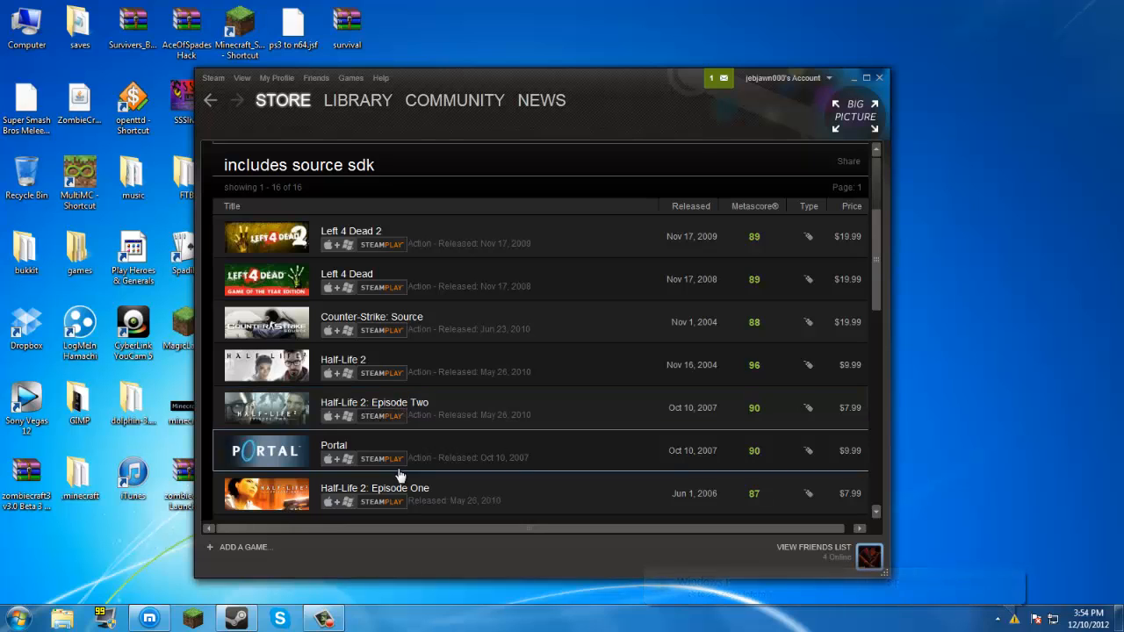
{"action": "scroll", "scroll_direction": "down", "scroll_amount": 3}
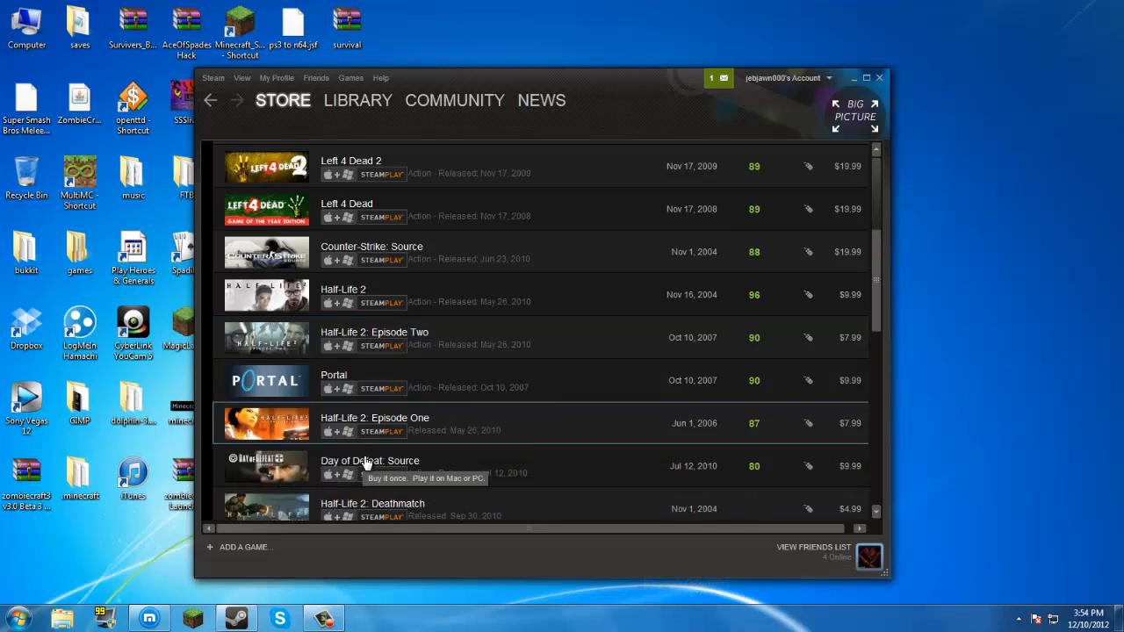
{"action": "scroll", "scroll_direction": "down", "scroll_amount": 3}
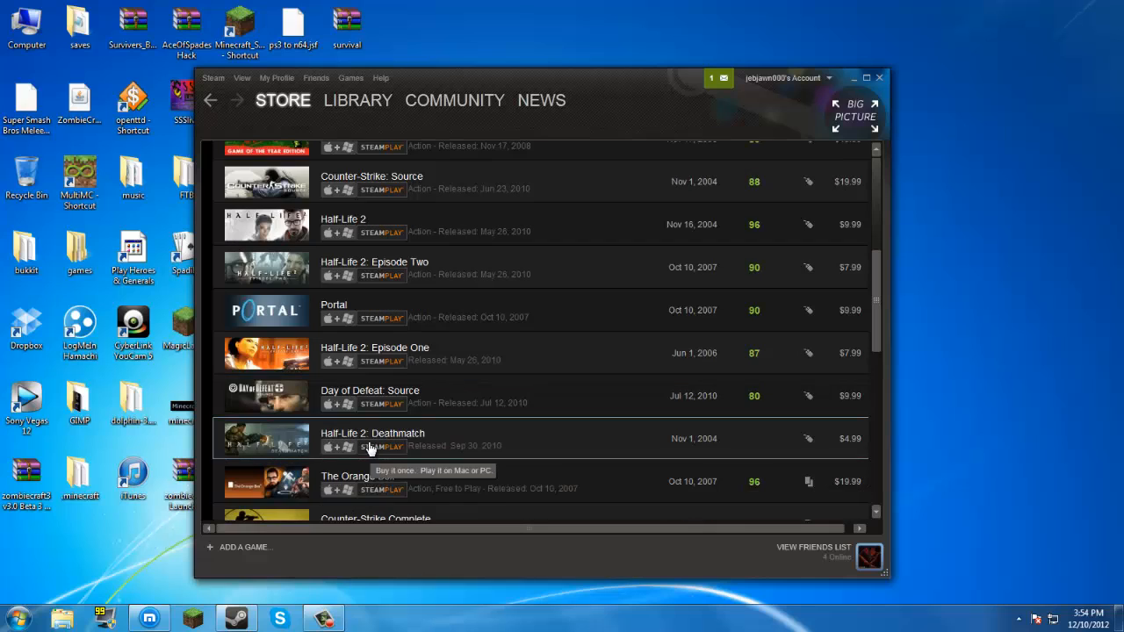
{"action": "mouse_move", "coordinate": [332, 489]}
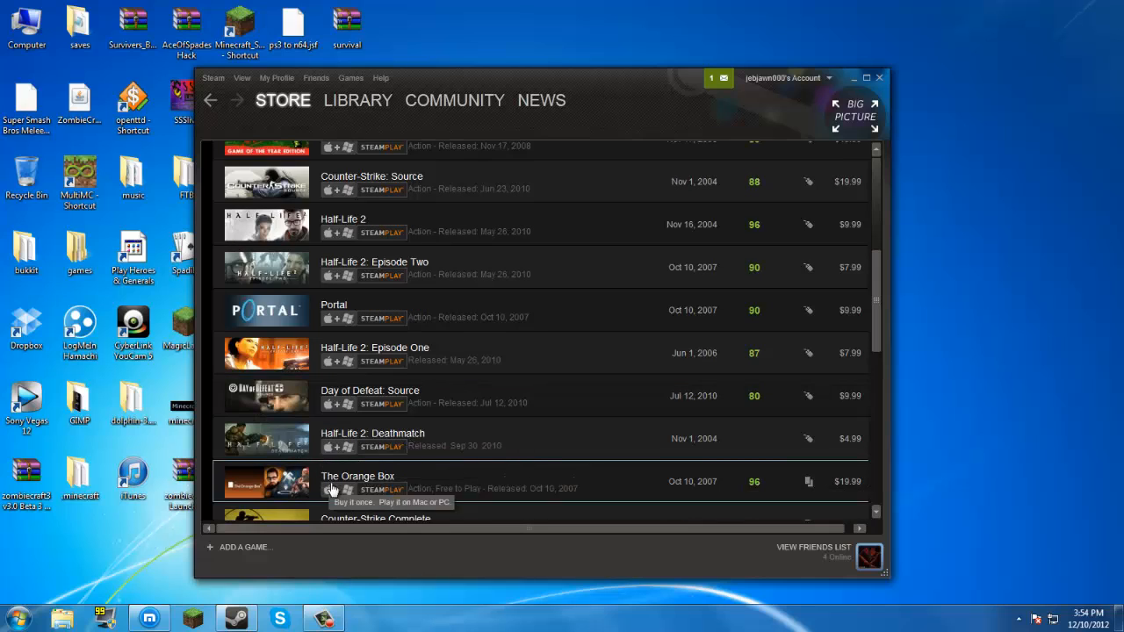
{"action": "scroll", "scroll_direction": "down", "scroll_amount": 3}
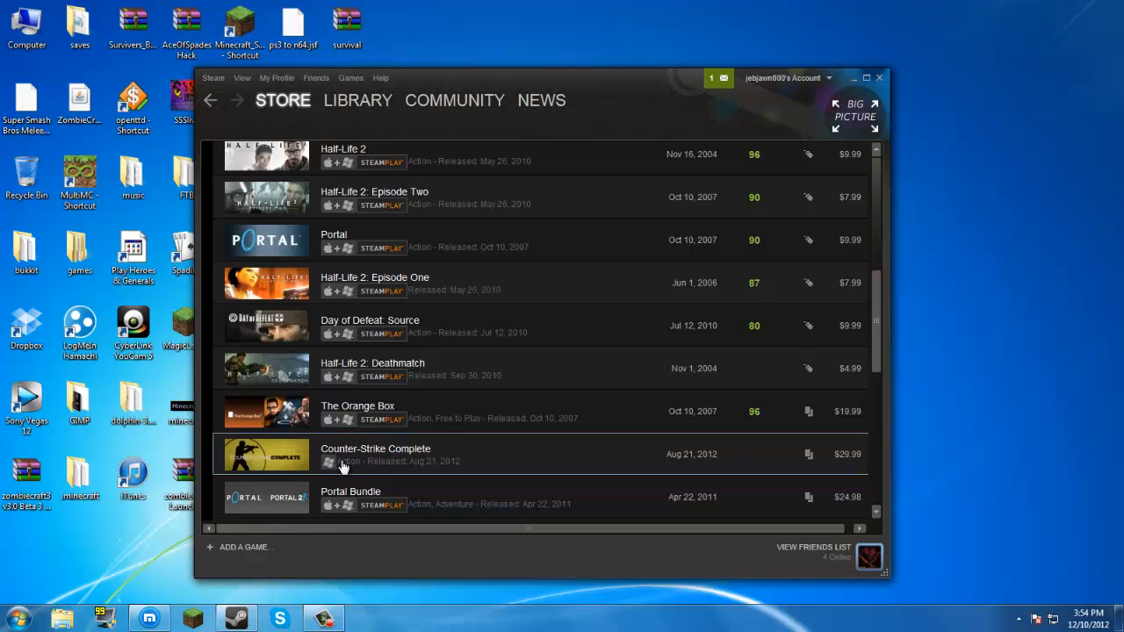
{"action": "scroll", "scroll_direction": "down", "scroll_amount": 3}
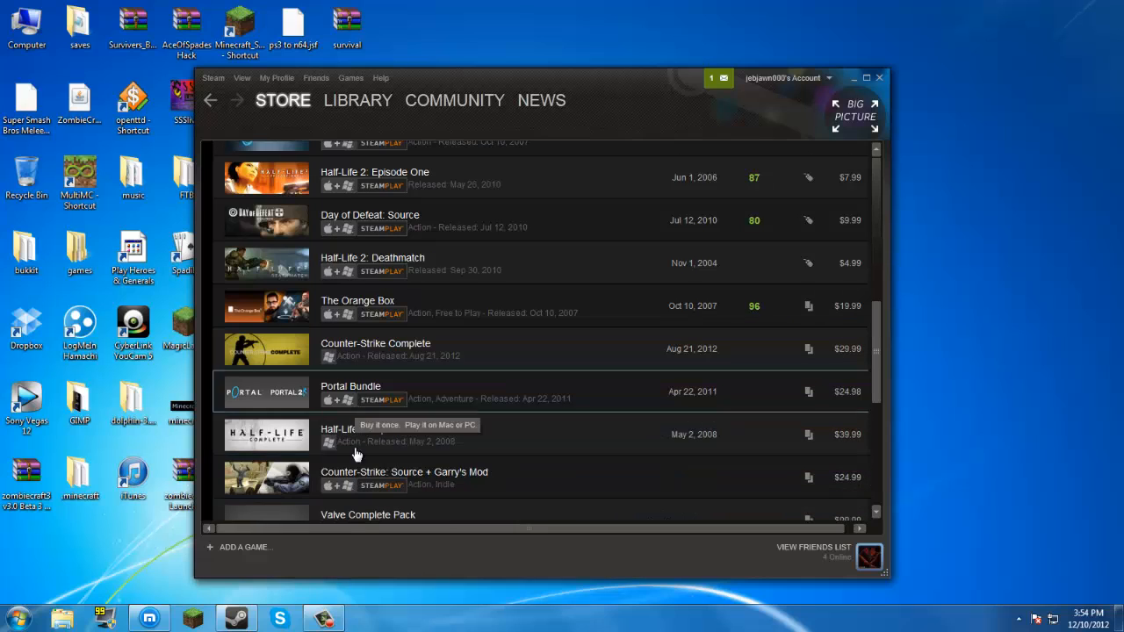
{"action": "mouse_move", "coordinate": [372, 483]}
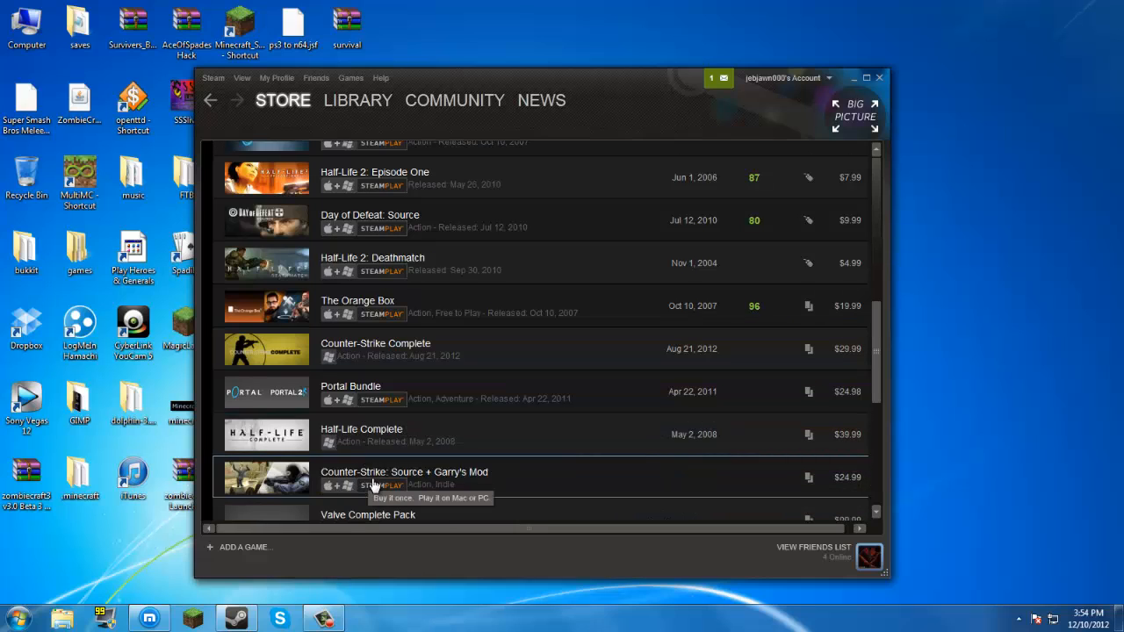
{"action": "scroll", "scroll_direction": "down", "scroll_amount": 3}
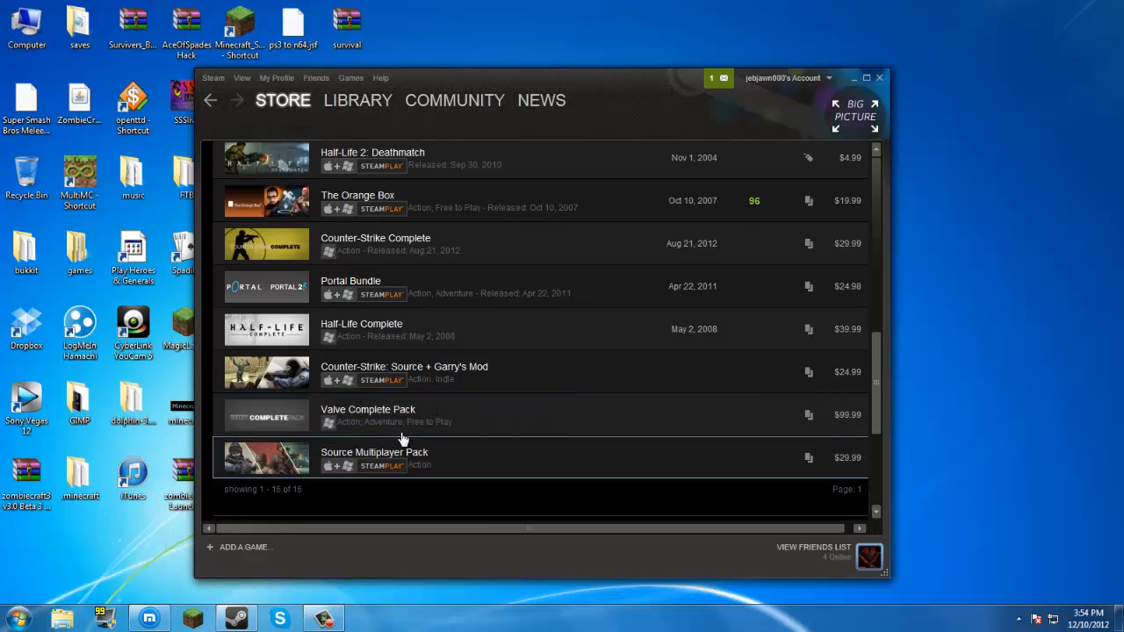
{"action": "mouse_move", "coordinate": [378, 478]}
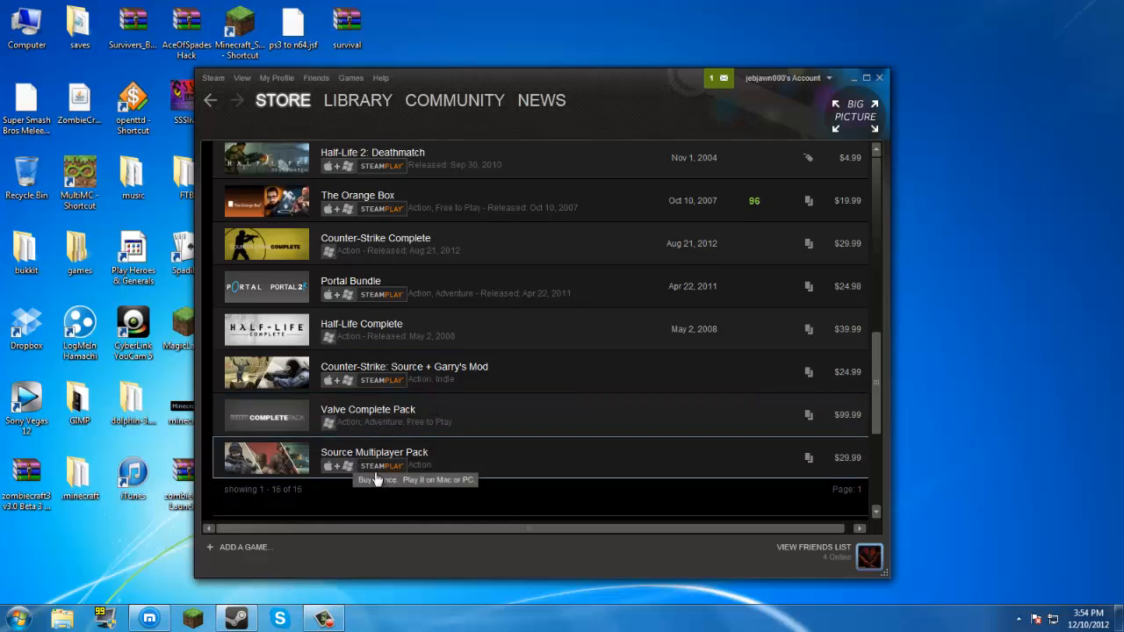
{"action": "mouse_move", "coordinate": [488, 457]}
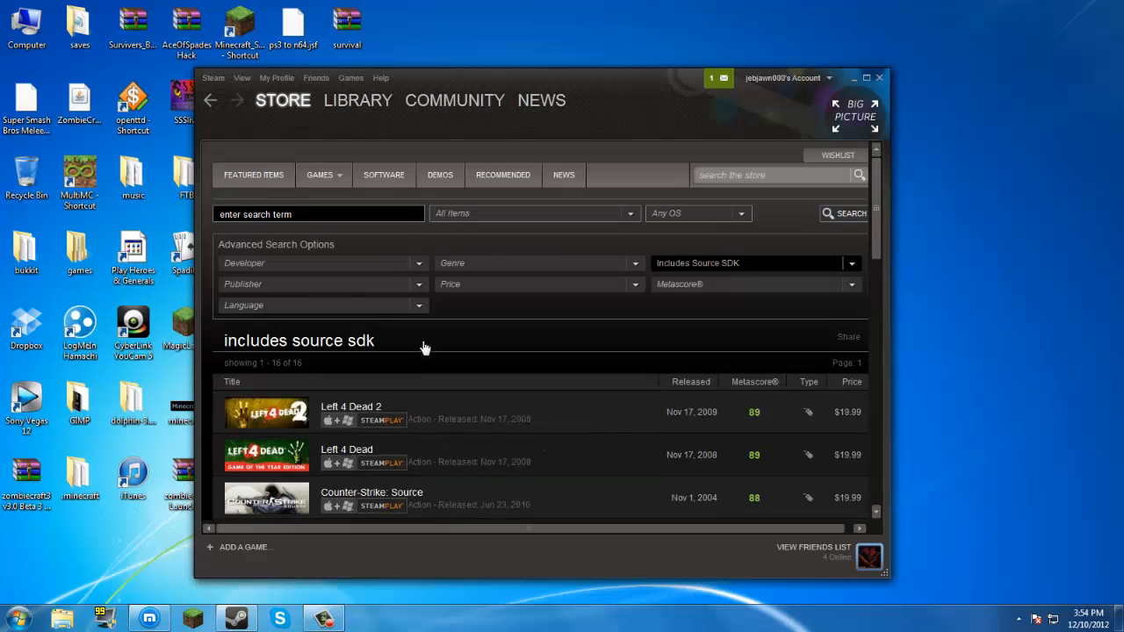
{"action": "mouse_move", "coordinate": [481, 253]}
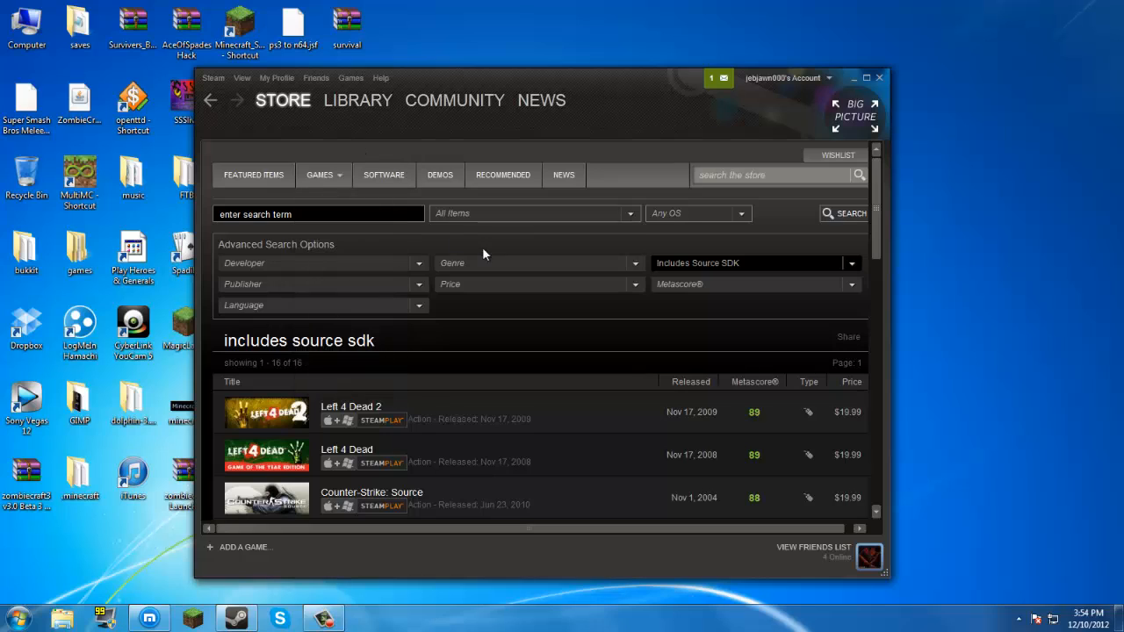
{"action": "mouse_move", "coordinate": [728, 298]}
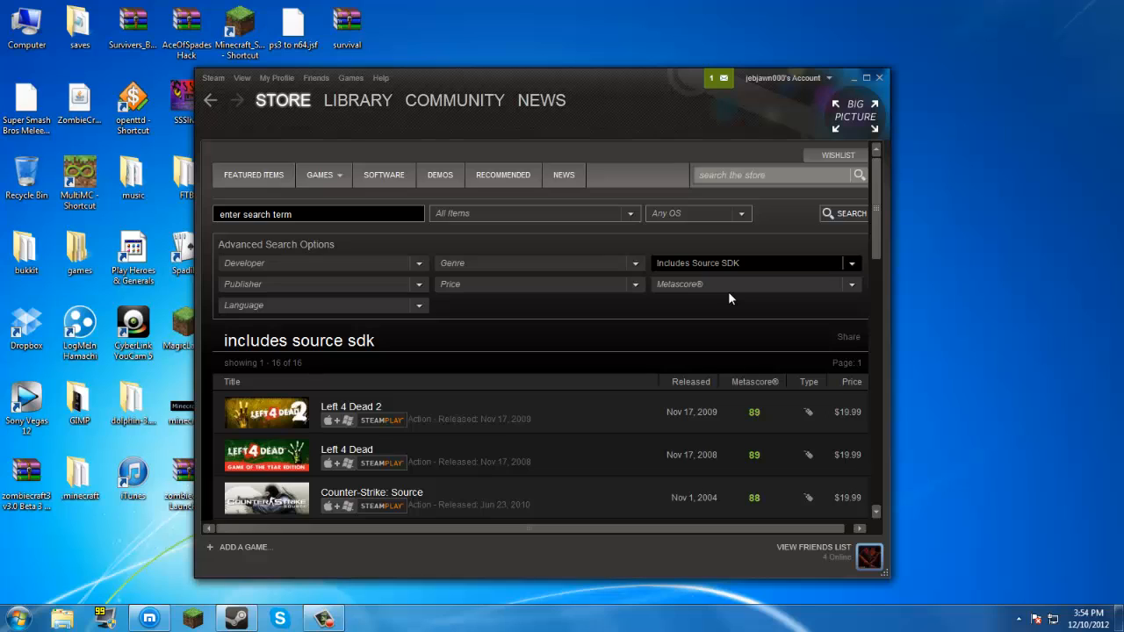
{"action": "mouse_move", "coordinate": [396, 458]}
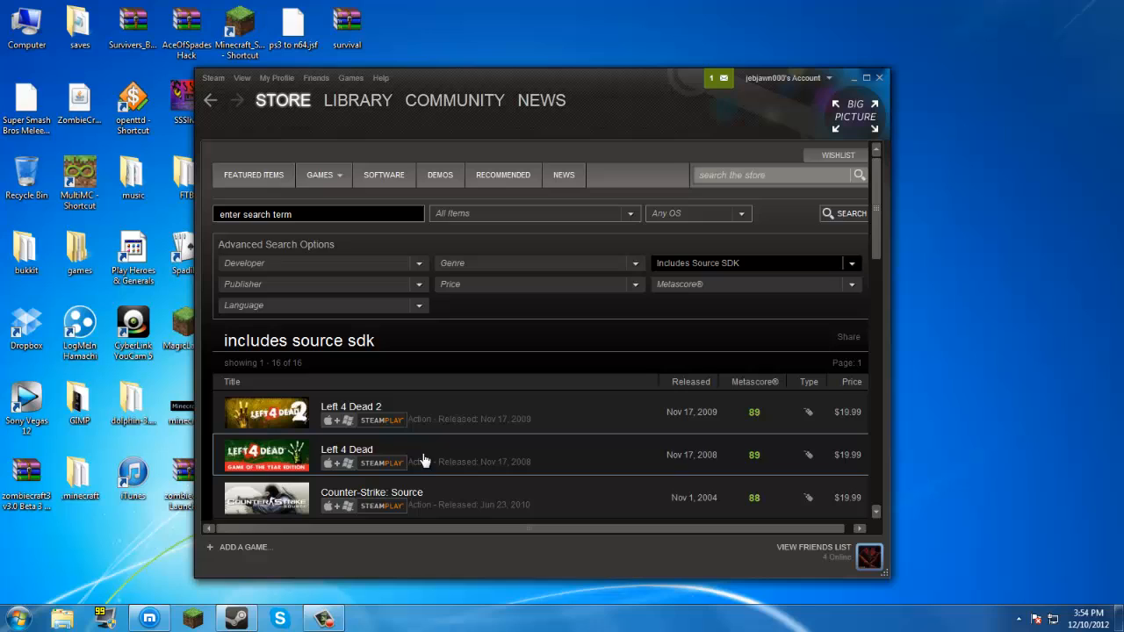
{"action": "mouse_move", "coordinate": [385, 323]}
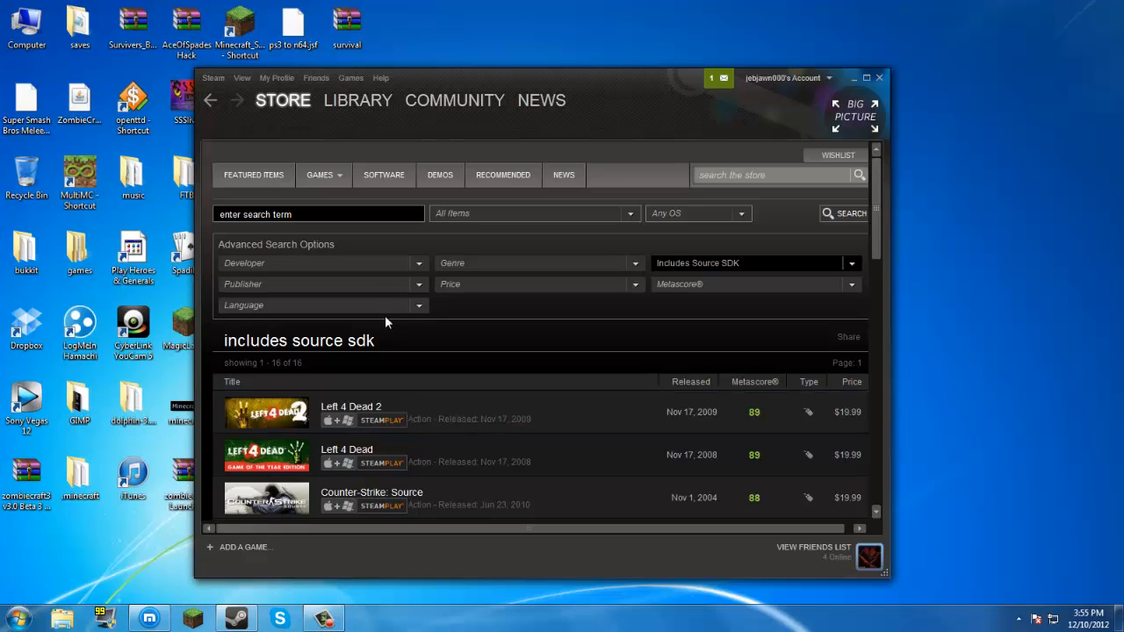
{"action": "mouse_move", "coordinate": [349, 200]}
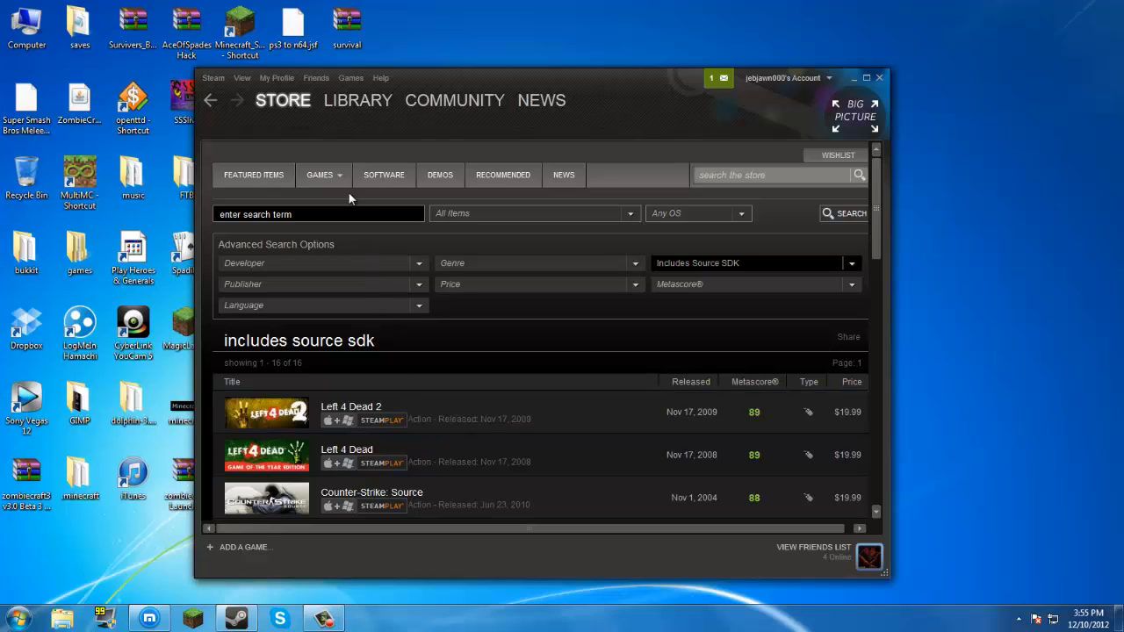
{"action": "scroll", "scroll_direction": "down", "scroll_amount": 3}
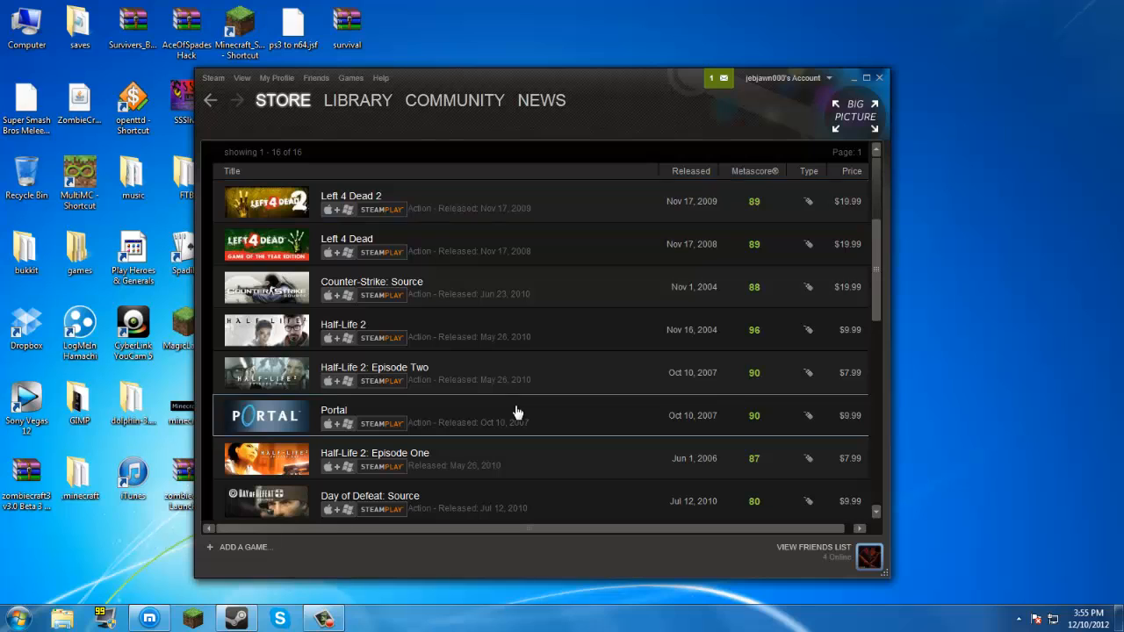
{"action": "scroll", "scroll_direction": "down", "scroll_amount": 3}
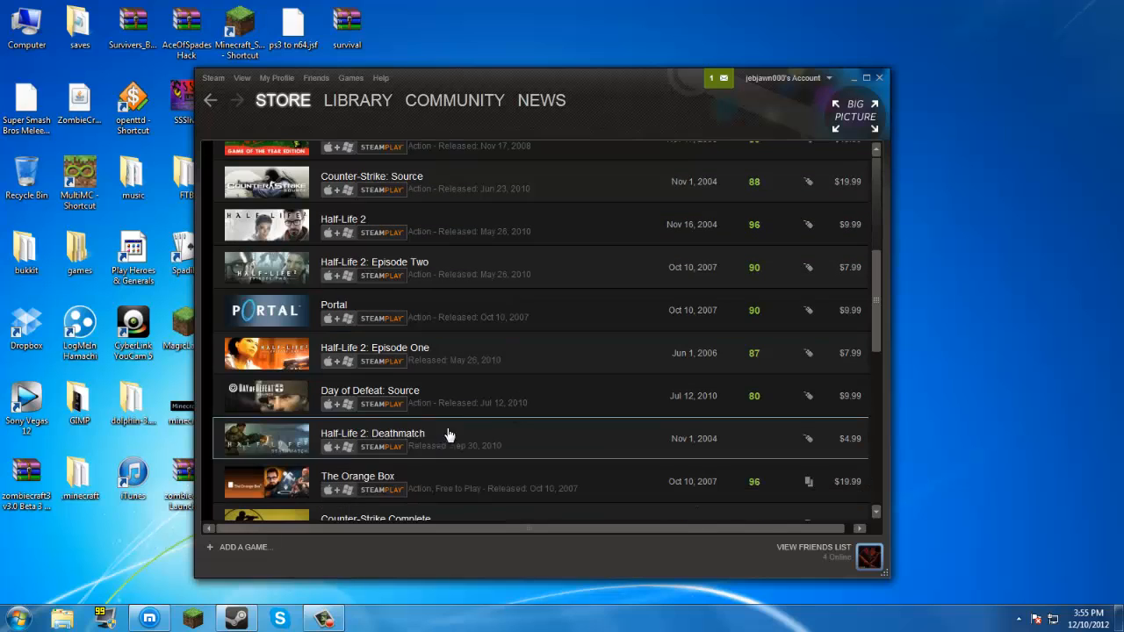
{"action": "scroll", "scroll_direction": "down", "scroll_amount": 3}
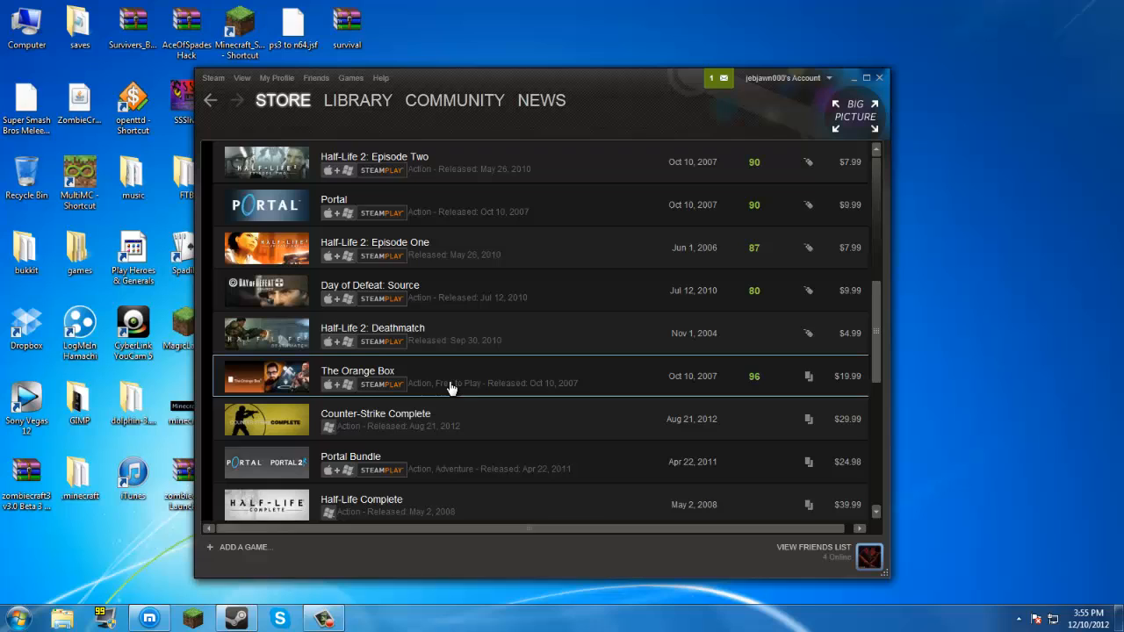
{"action": "scroll", "scroll_direction": "down", "scroll_amount": 3}
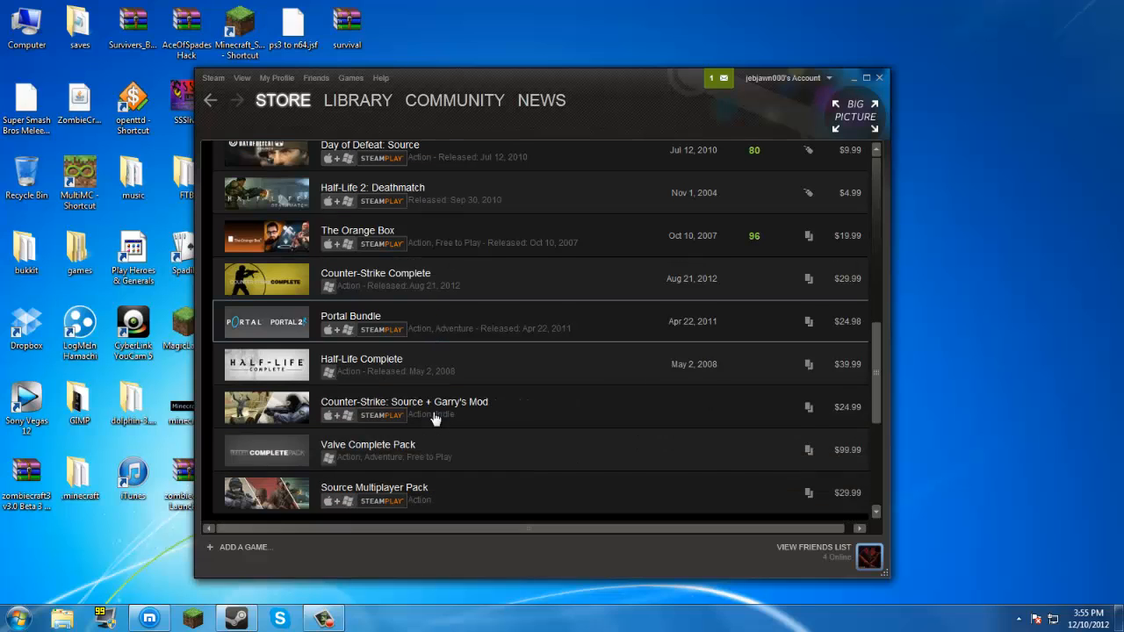
{"action": "scroll", "scroll_direction": "up", "scroll_amount": 3}
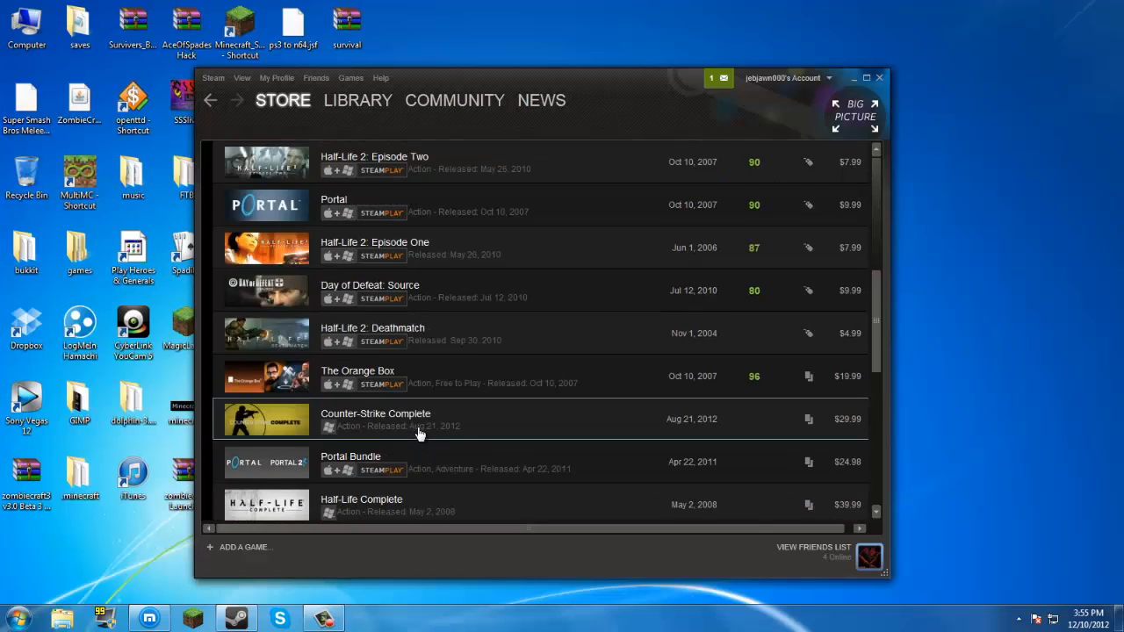
{"action": "mouse_move", "coordinate": [369, 413]}
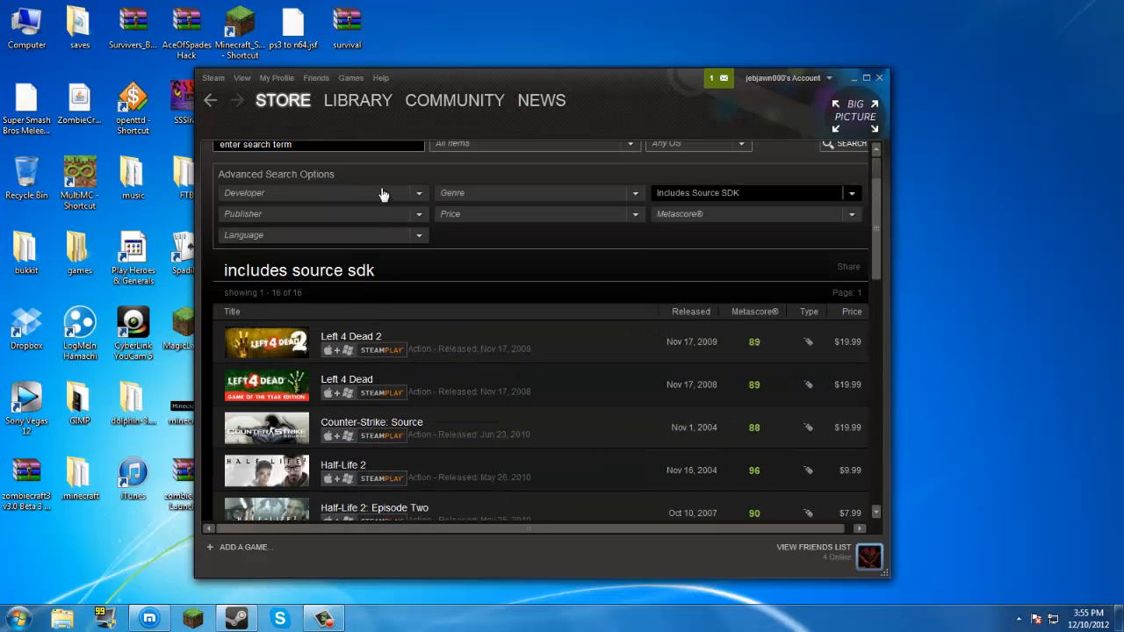
{"action": "mouse_move", "coordinate": [401, 474]}
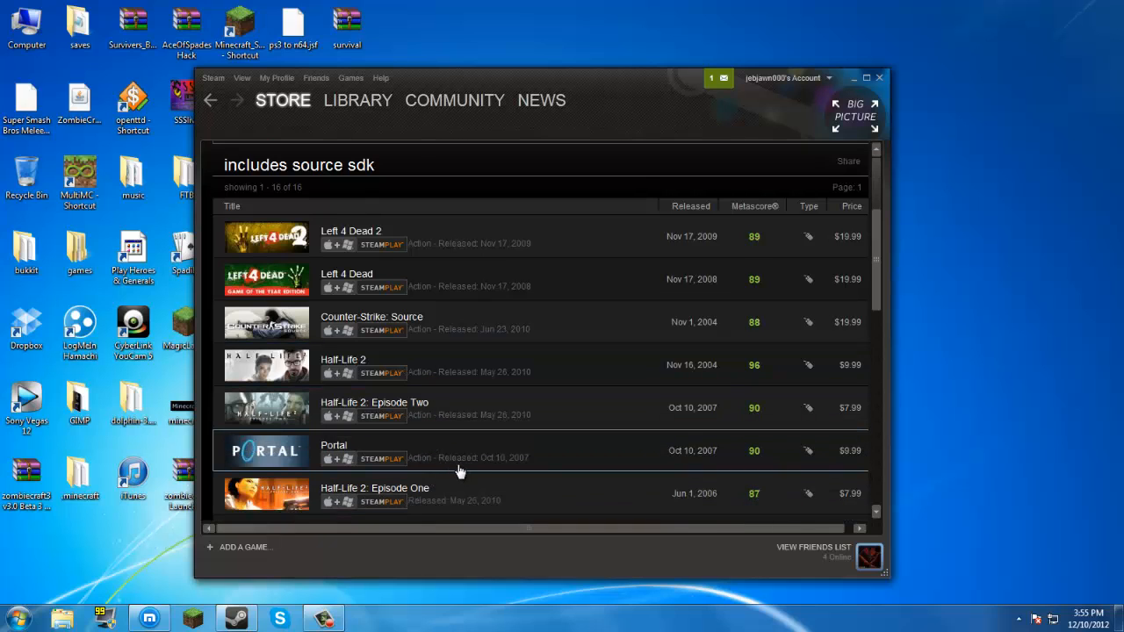
{"action": "scroll", "scroll_direction": "down", "scroll_amount": 3}
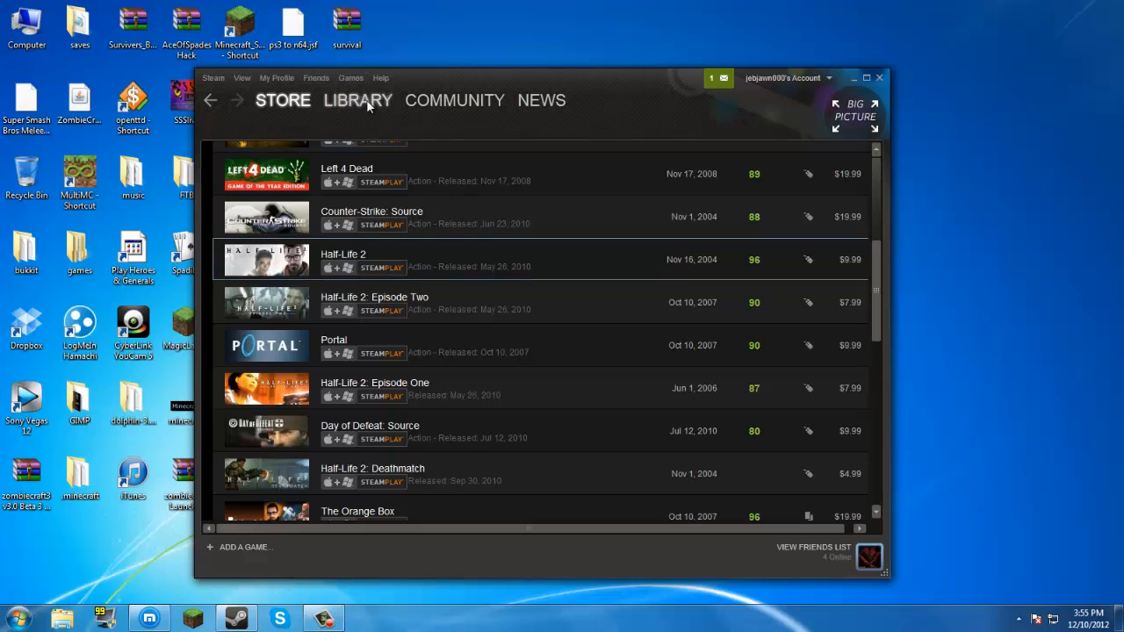
Step: Browse the Steam Library category list, then minimize Steam to return to the browser
{"action": "left_click", "coordinate": [358, 100]}
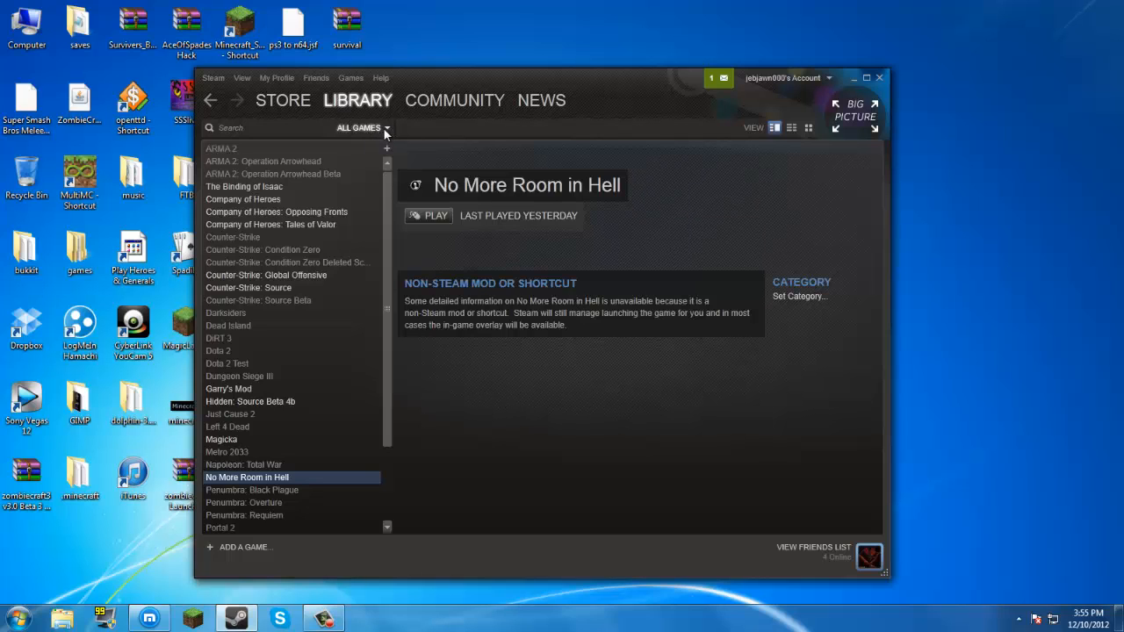
{"action": "left_click", "coordinate": [386, 127]}
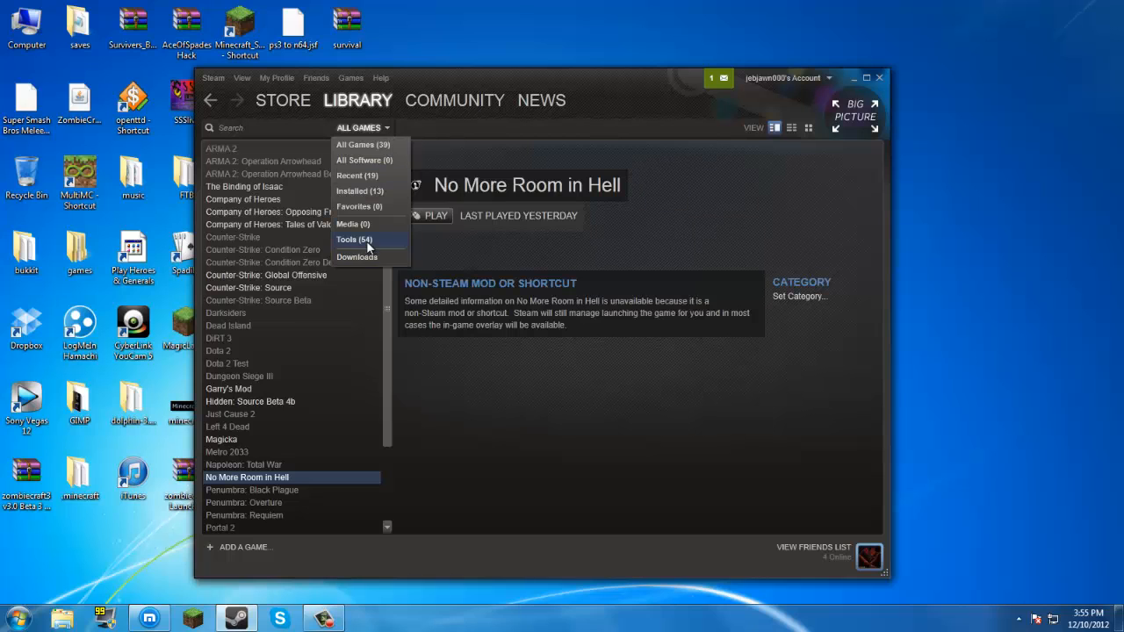
{"action": "left_click", "coordinate": [354, 239]}
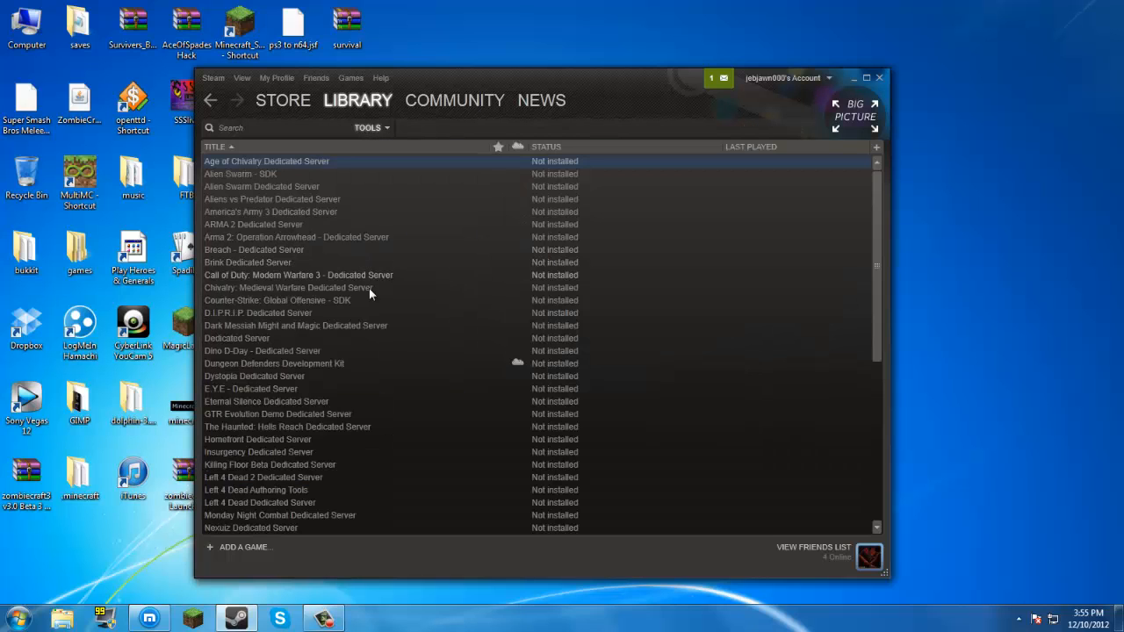
{"action": "scroll", "scroll_direction": "down", "scroll_amount": 3}
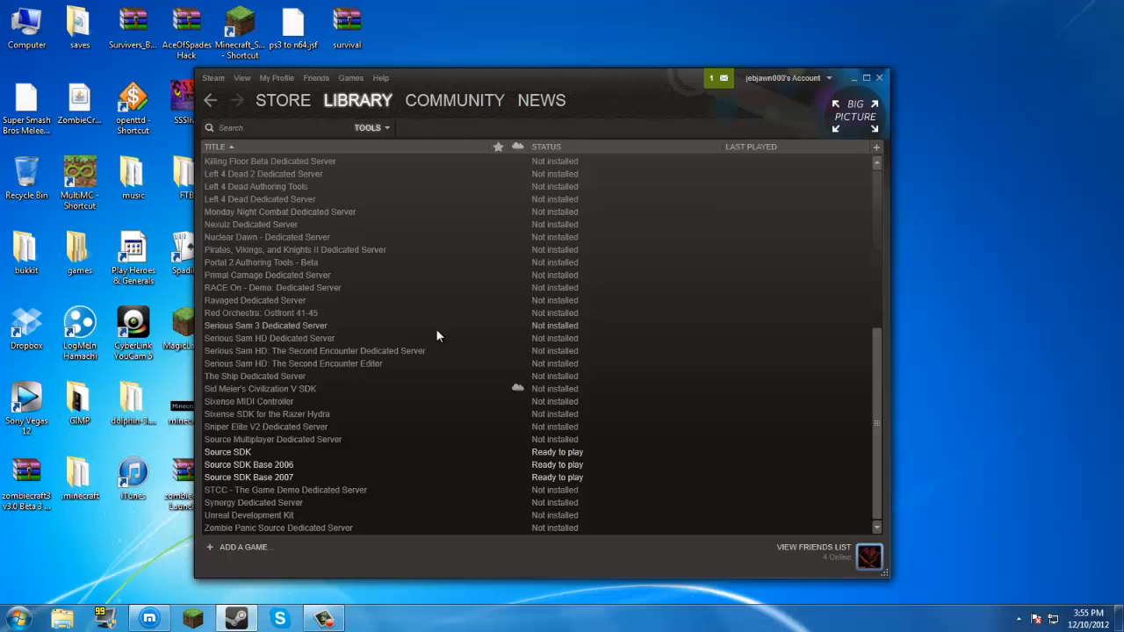
{"action": "mouse_move", "coordinate": [250, 464]}
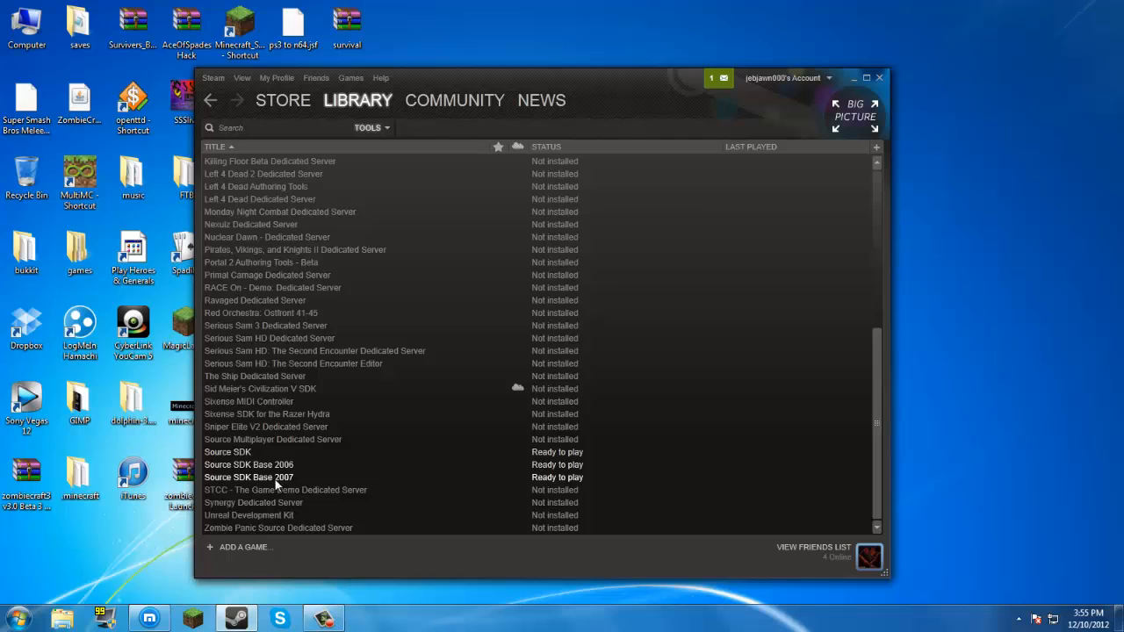
{"action": "mouse_move", "coordinate": [298, 485]}
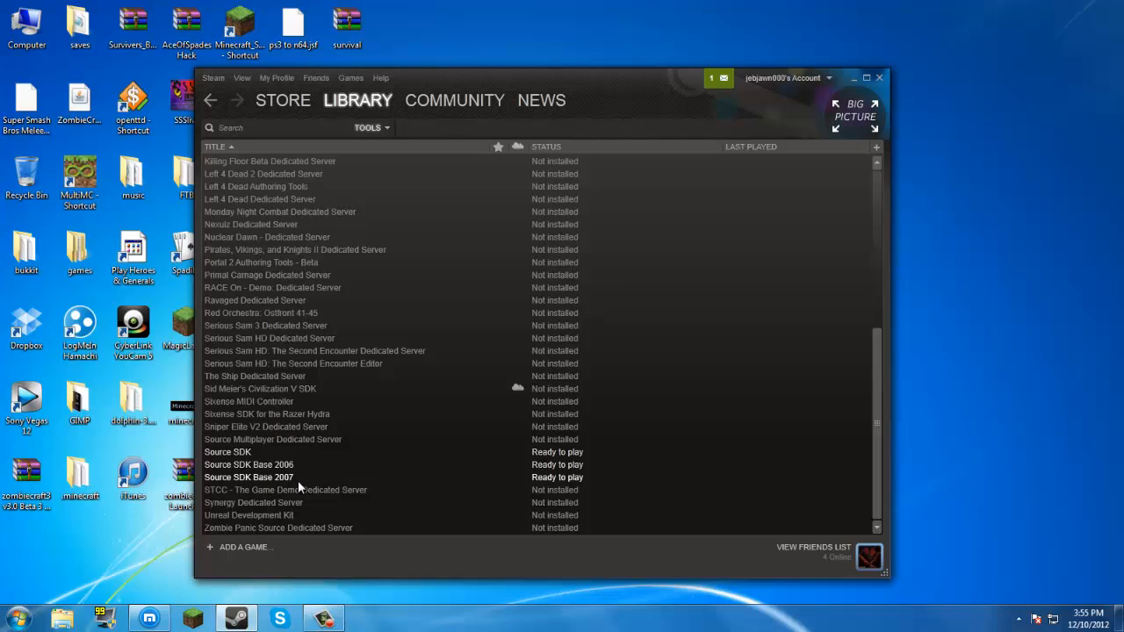
{"action": "mouse_move", "coordinate": [289, 464]}
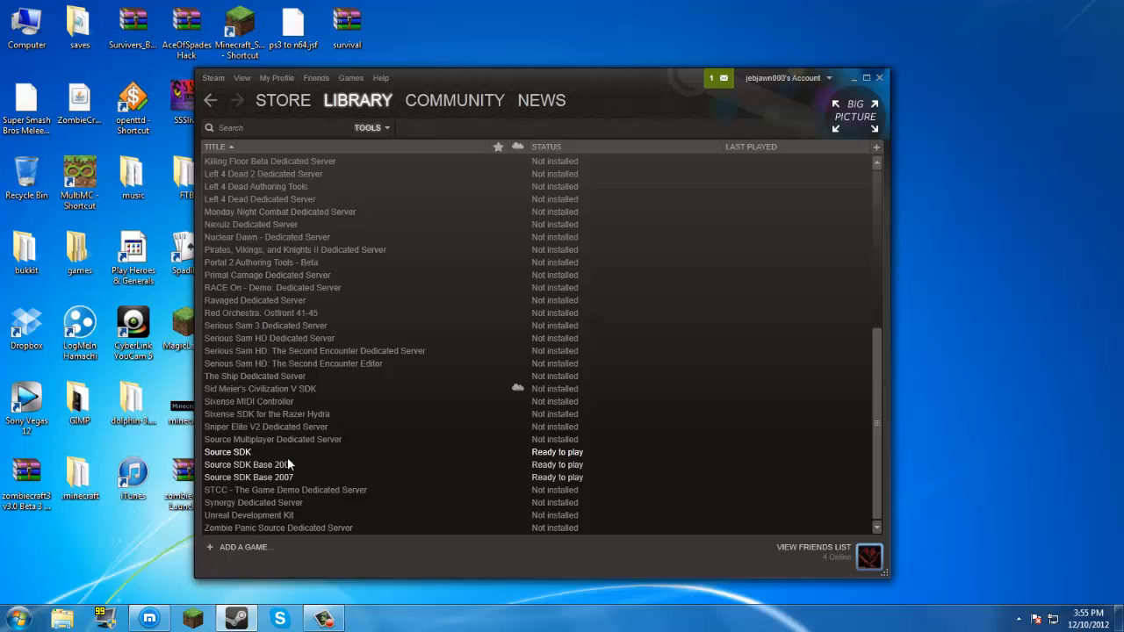
{"action": "mouse_move", "coordinate": [699, 186]}
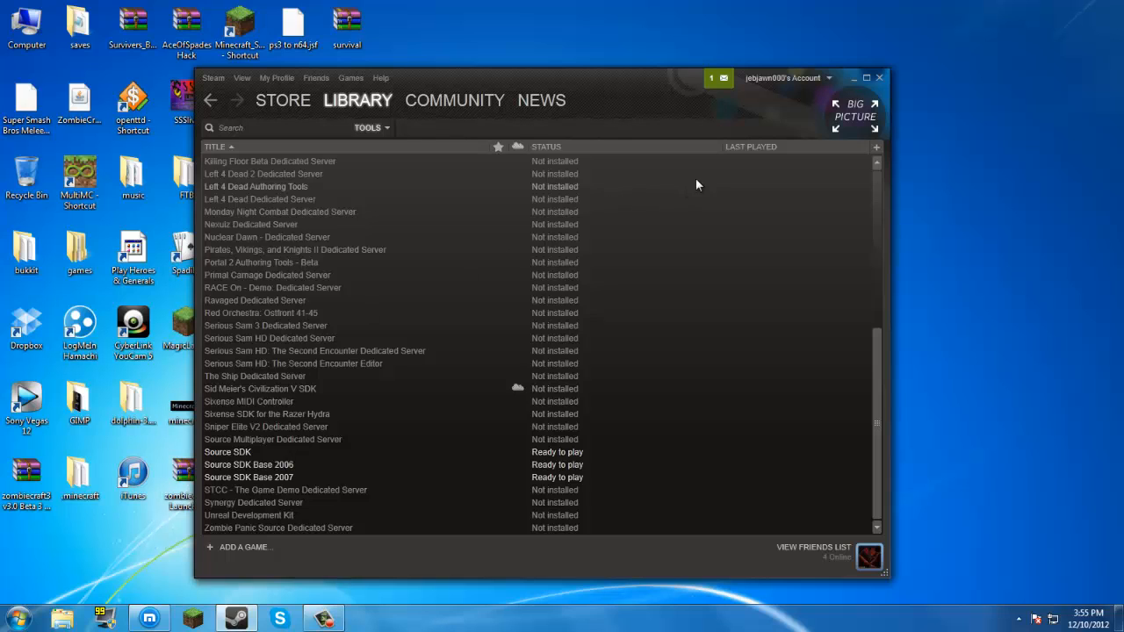
{"action": "left_click", "coordinate": [854, 78]}
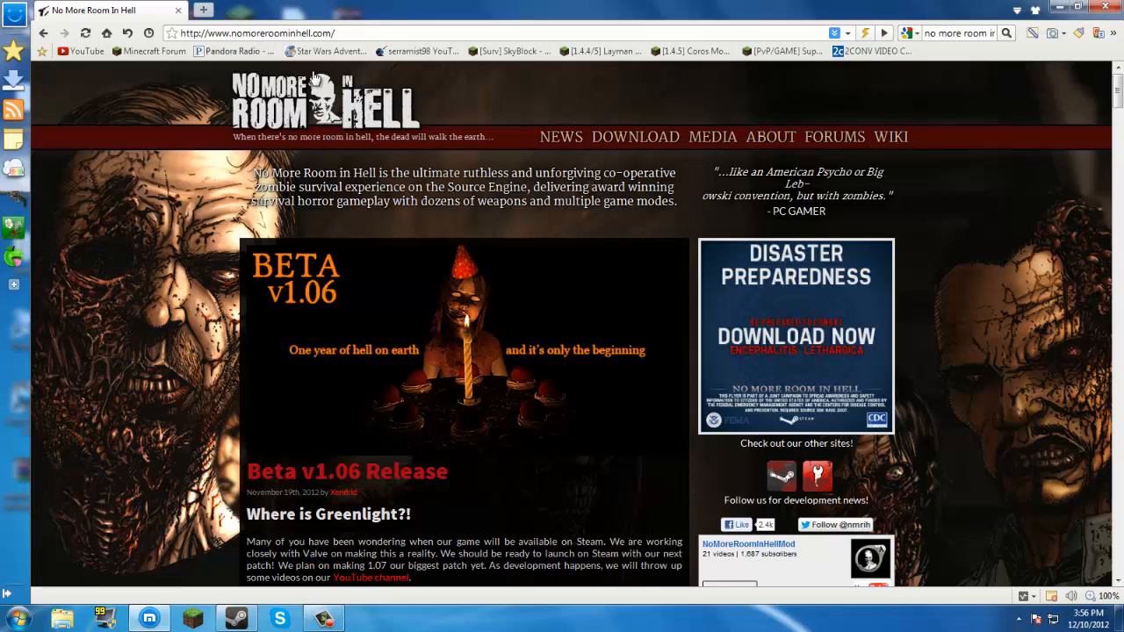
{"action": "mouse_move", "coordinate": [494, 214]}
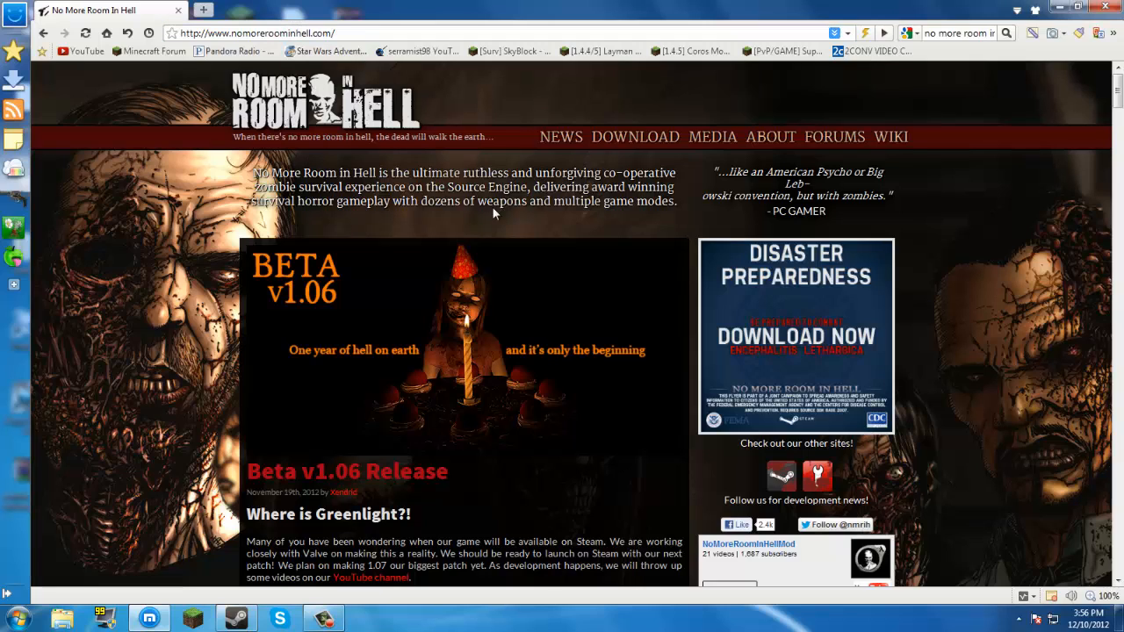
{"action": "mouse_move", "coordinate": [635, 137]}
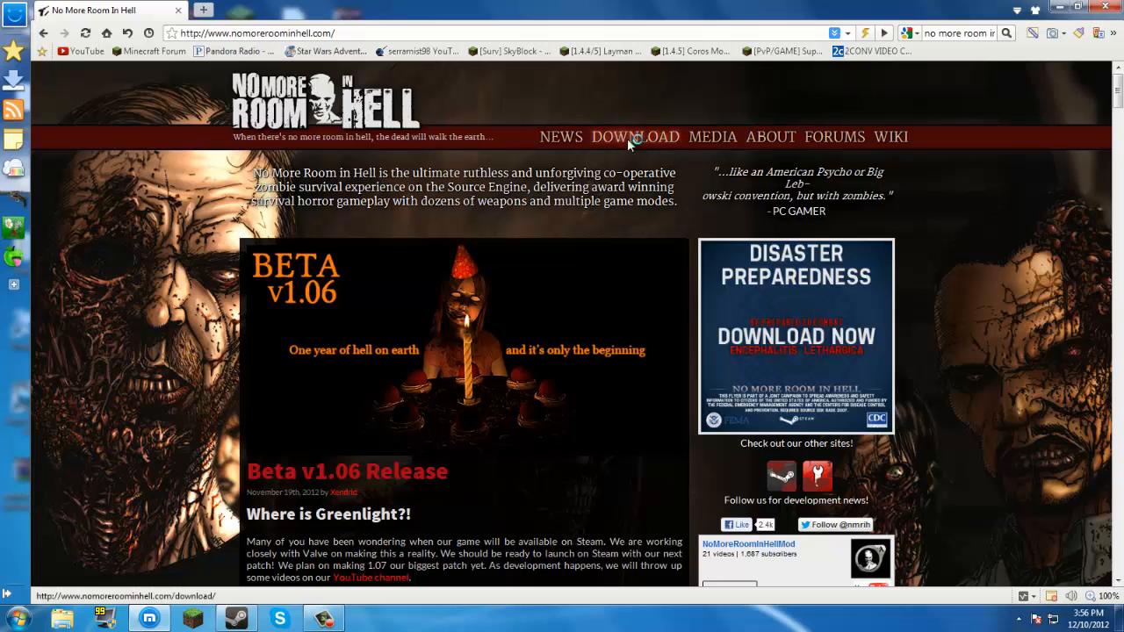
Step: Go to the site's Download page listing the Beta 1.06 full client and 1.05-to-1.06 patch
{"action": "left_click", "coordinate": [636, 137]}
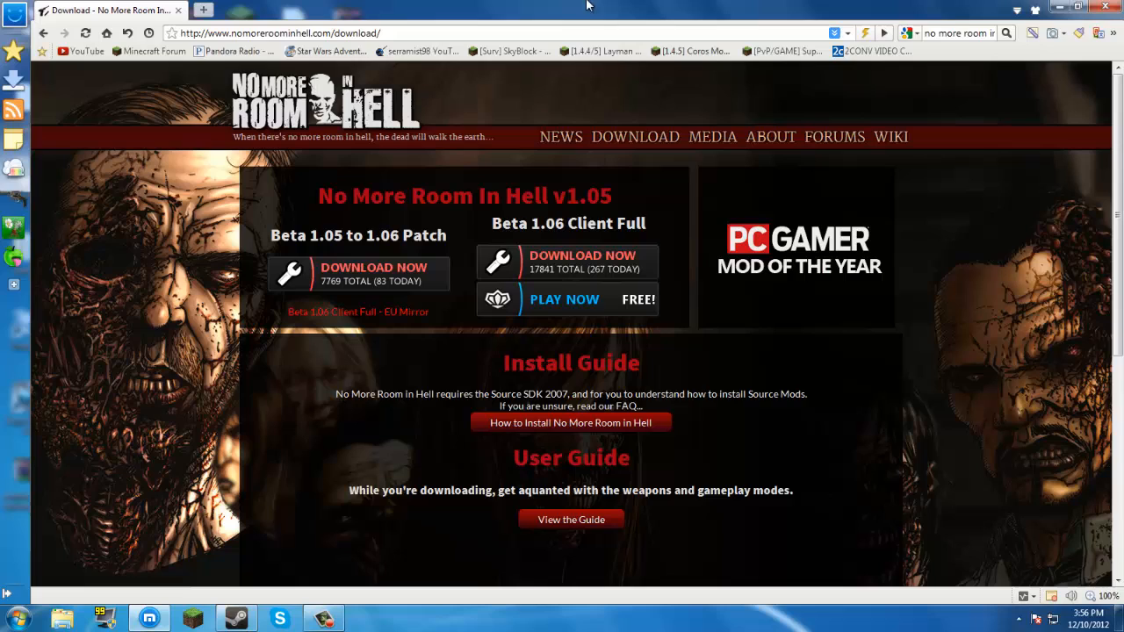
{"action": "mouse_move", "coordinate": [559, 270]}
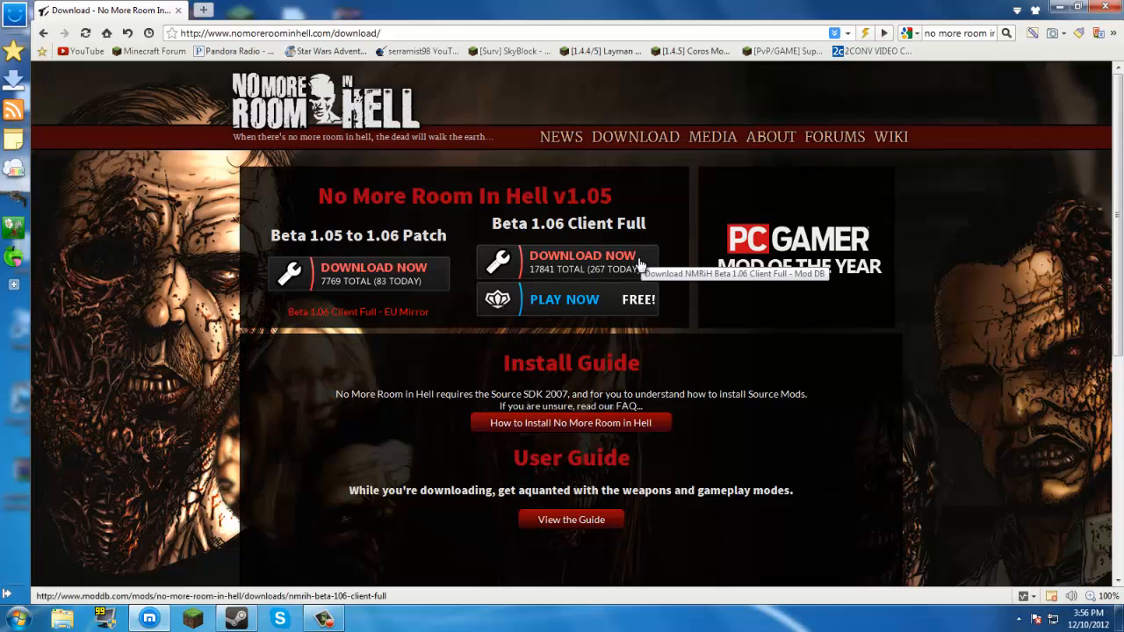
{"action": "mouse_move", "coordinate": [520, 317]}
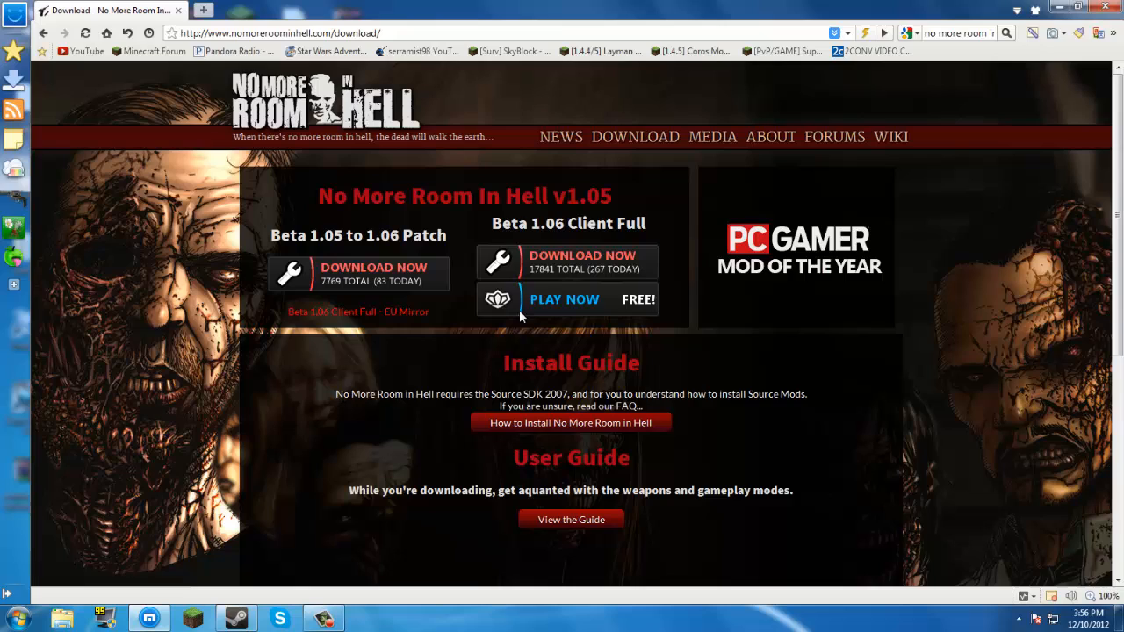
{"action": "mouse_move", "coordinate": [553, 298]}
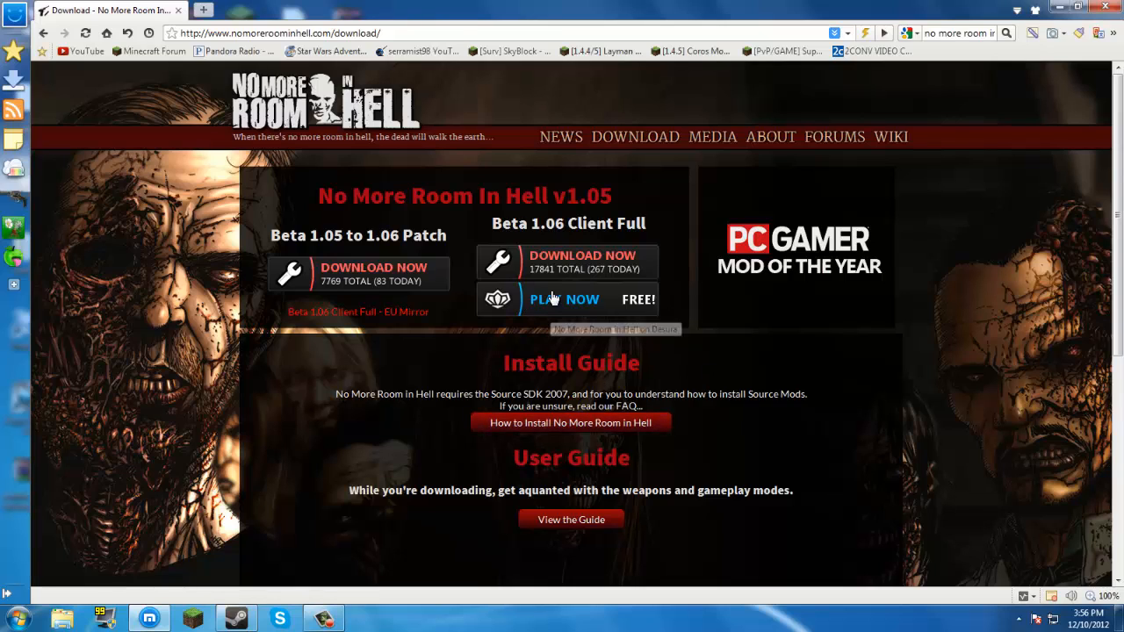
{"action": "mouse_move", "coordinate": [553, 271]}
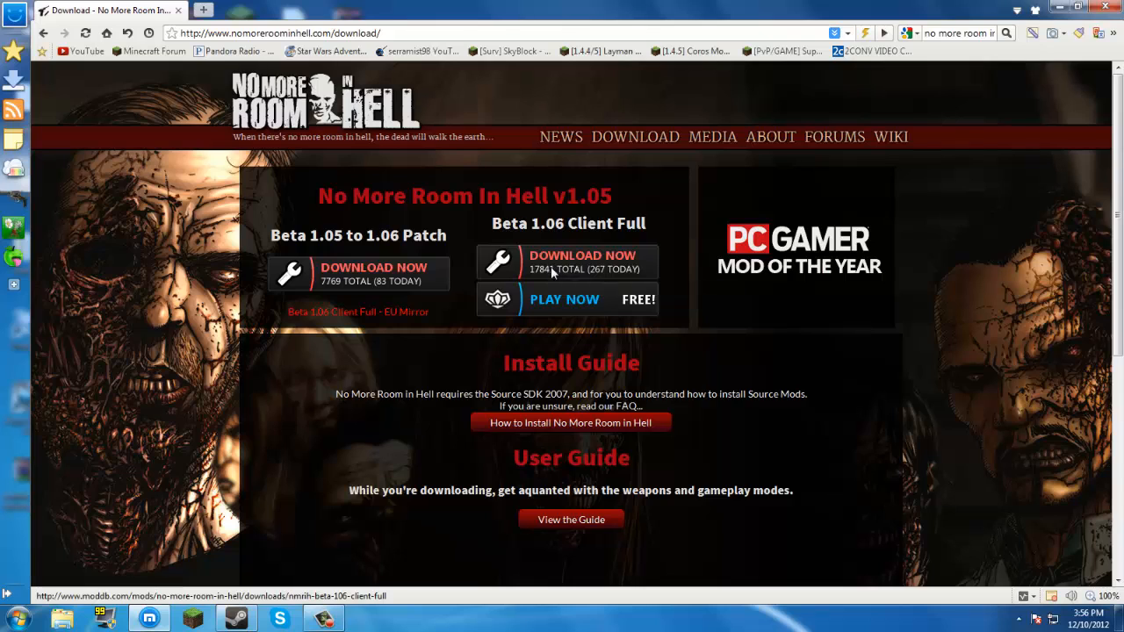
Step: Follow ModDB's Download Now mirror to the GameFront page for NMRiH_Beta_1.06_Full.zip and close the pop-up
{"action": "left_click", "coordinate": [582, 257]}
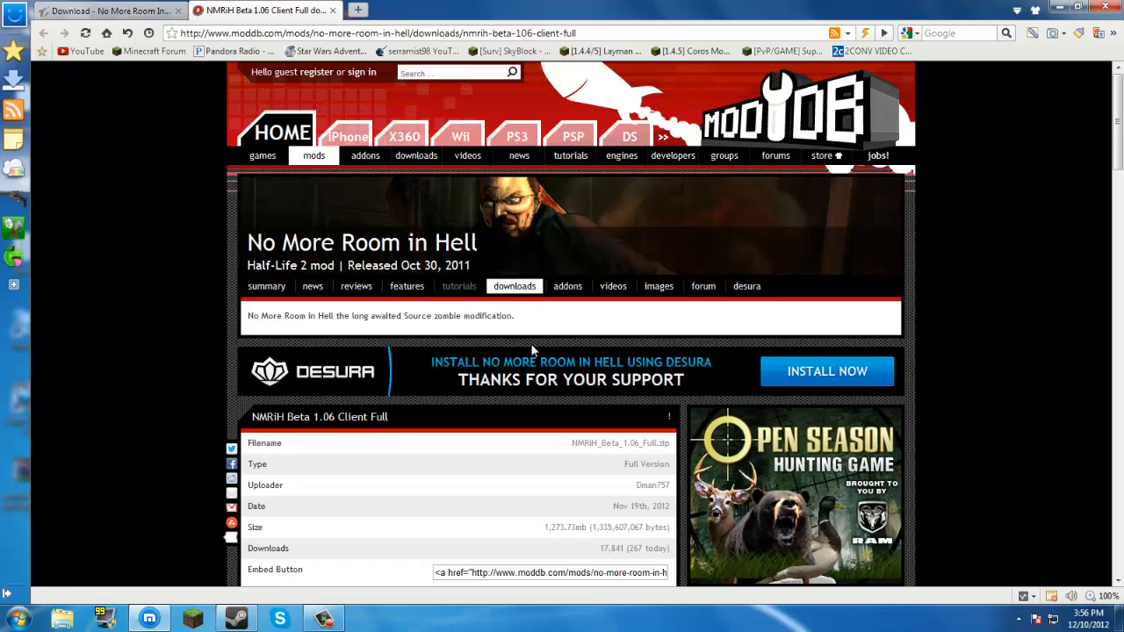
{"action": "scroll", "scroll_direction": "down", "scroll_amount": 3}
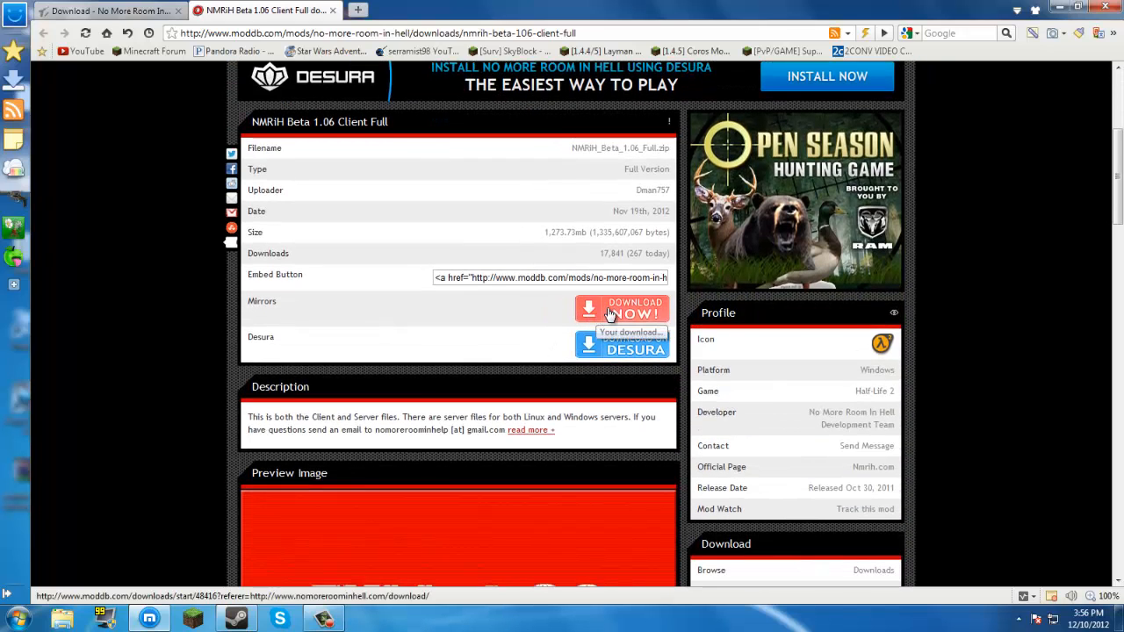
{"action": "left_click", "coordinate": [622, 309]}
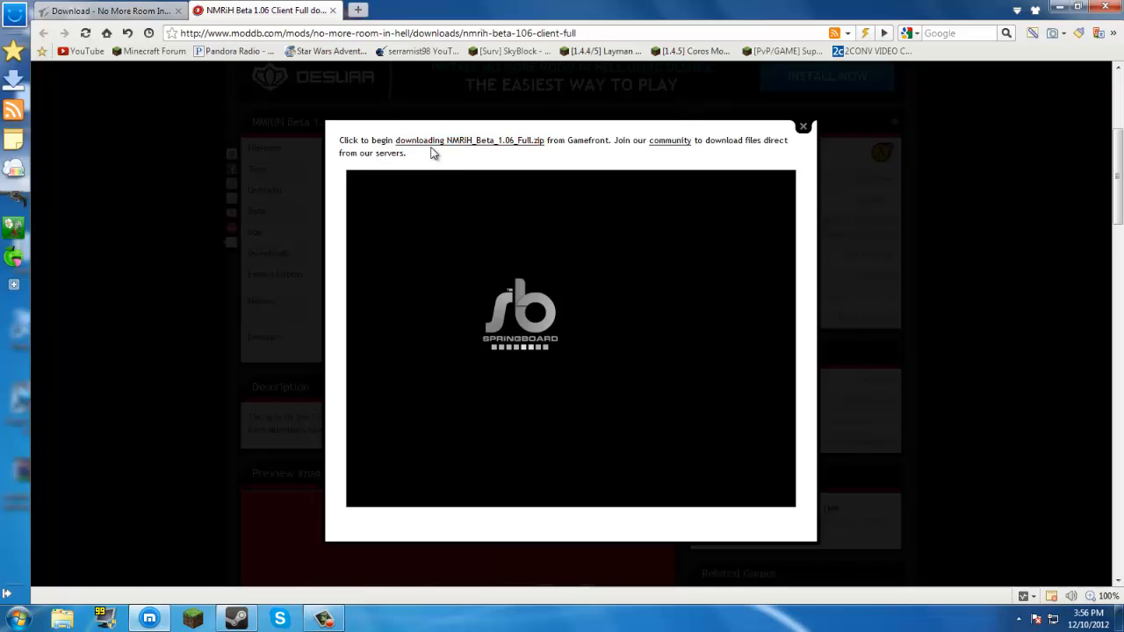
{"action": "left_click", "coordinate": [469, 140]}
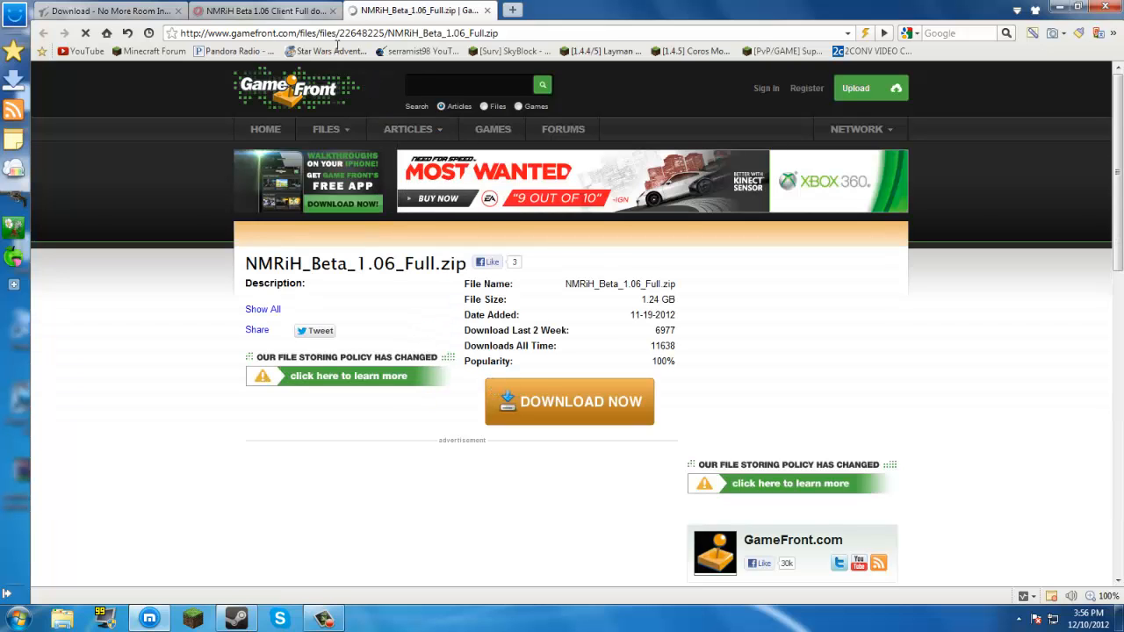
{"action": "left_click", "coordinate": [569, 401]}
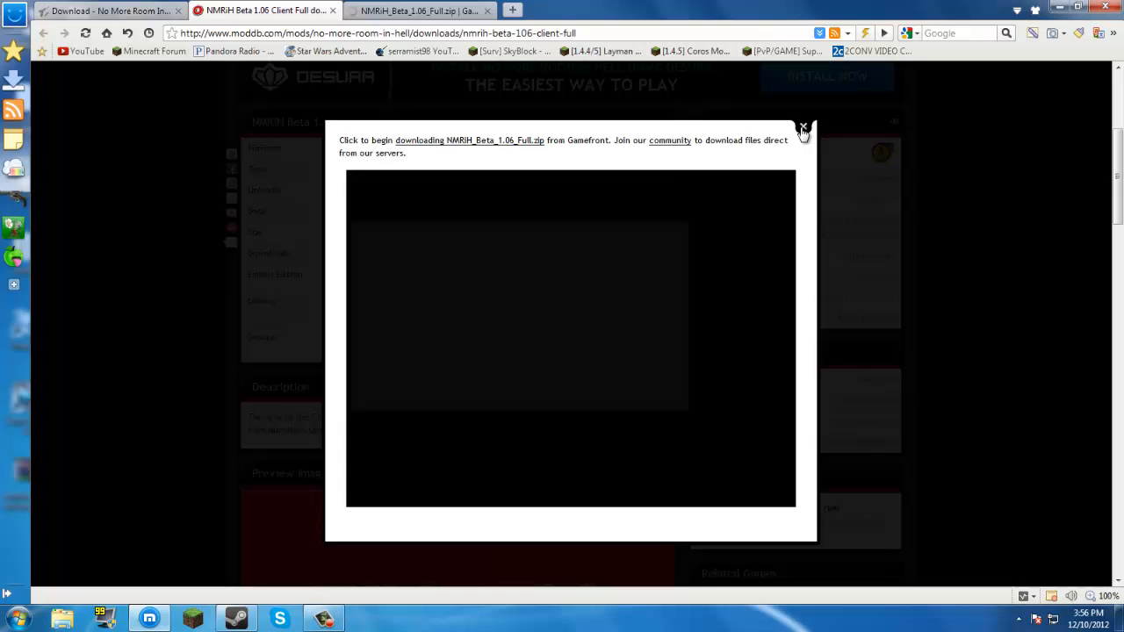
{"action": "left_click", "coordinate": [801, 130]}
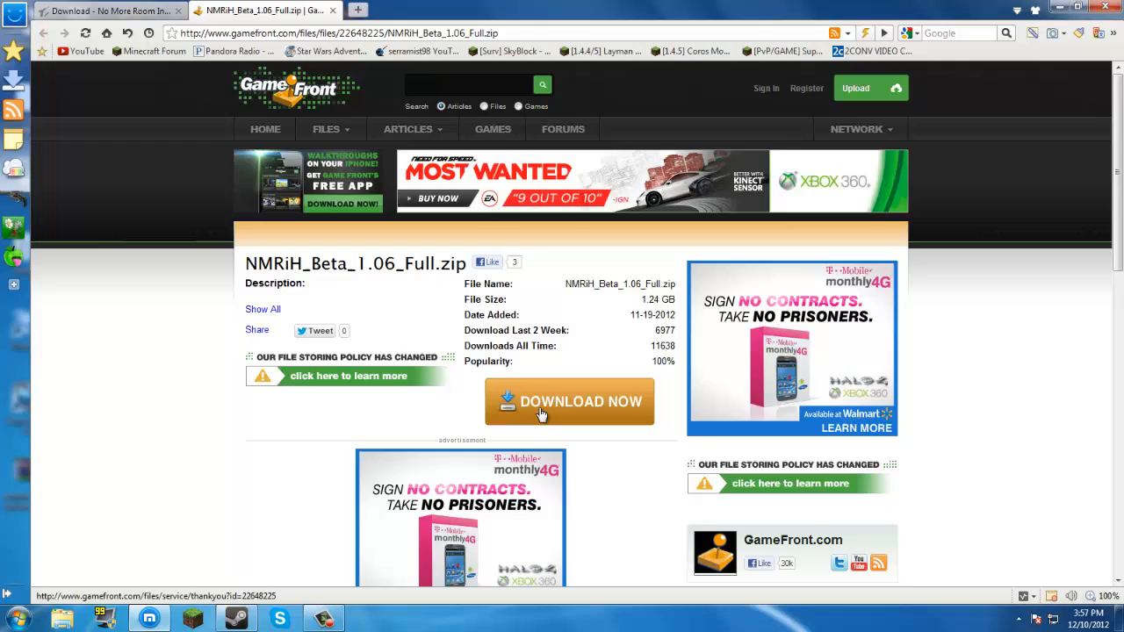
Step: Start the NMRiH_Beta_1.06_Full.zip download on GameFront and dismiss the file-save prompt
{"action": "left_click", "coordinate": [569, 401]}
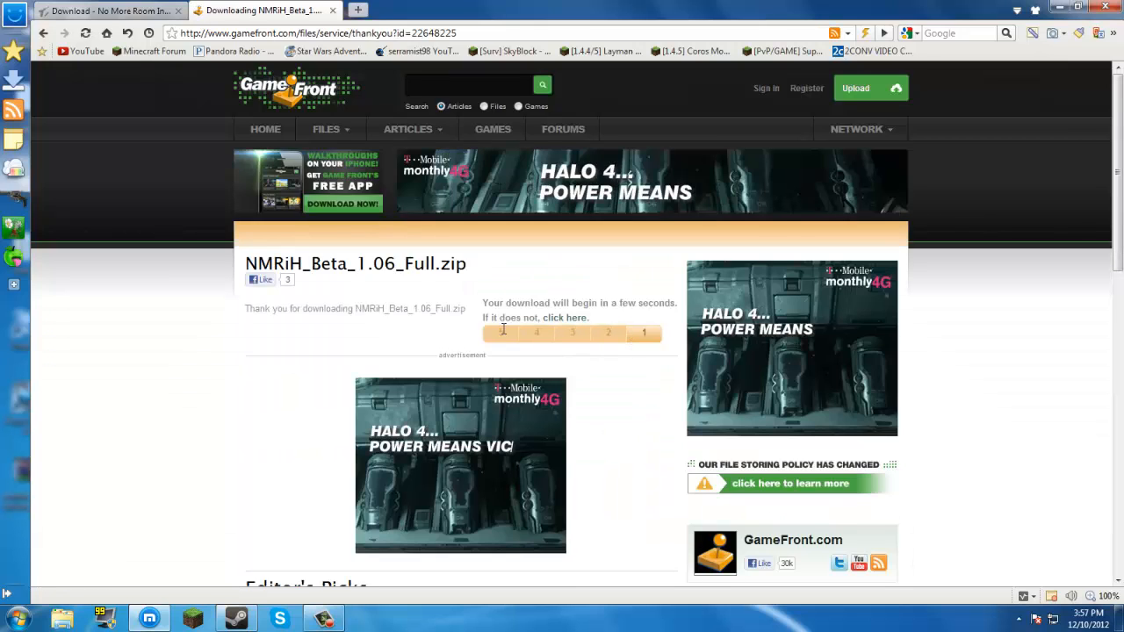
{"action": "left_click", "coordinate": [565, 316]}
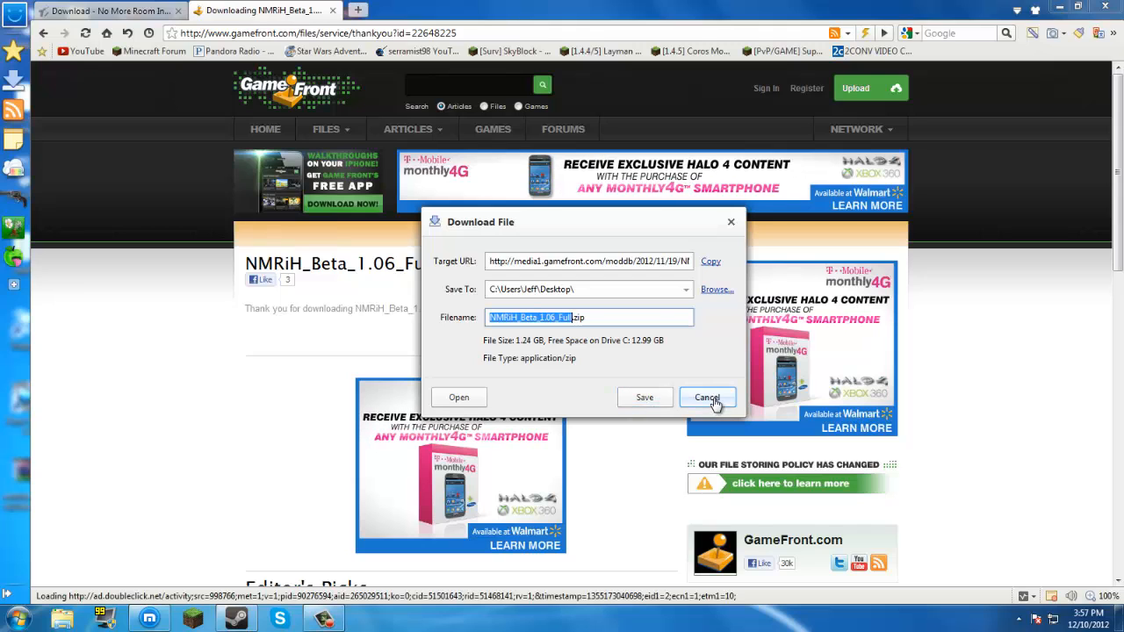
{"action": "left_click", "coordinate": [708, 397]}
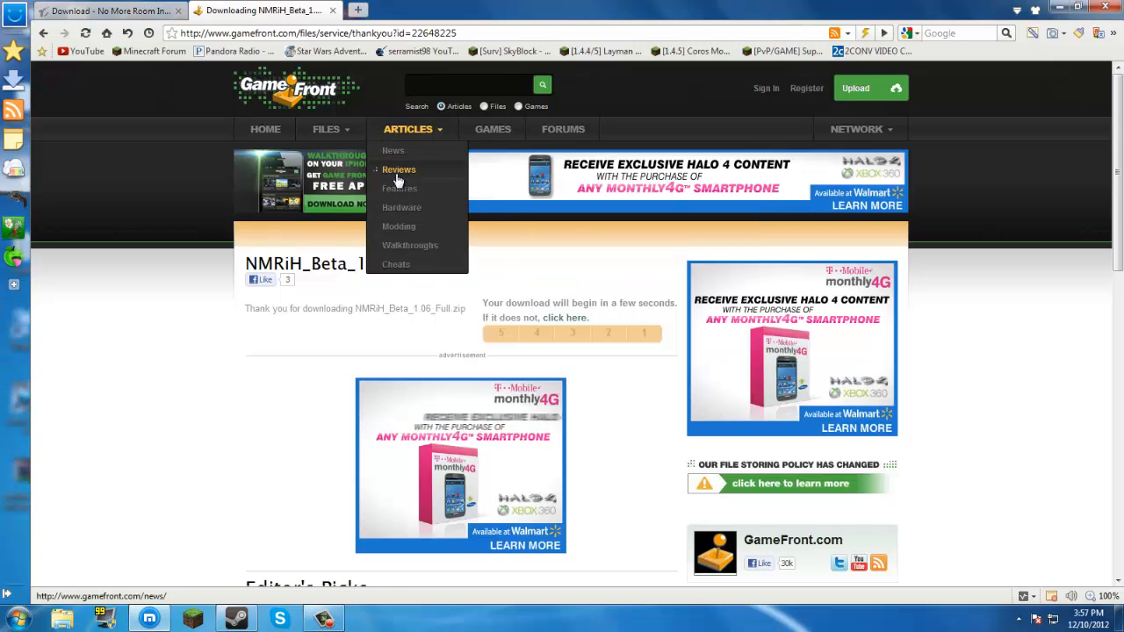
{"action": "mouse_move", "coordinate": [401, 188]}
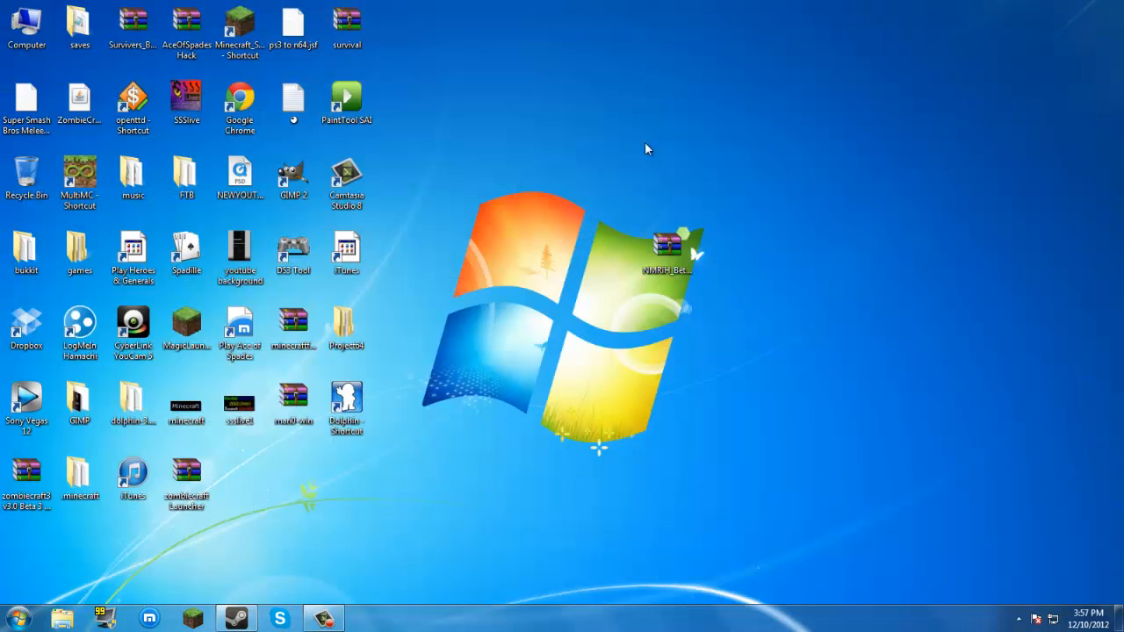
Step: Move the downloaded NMRiH zip to the desktop's top right and open it in WinRAR
{"action": "left_click_drag", "start_coordinate": [667, 246], "coordinate": [772, 183]}
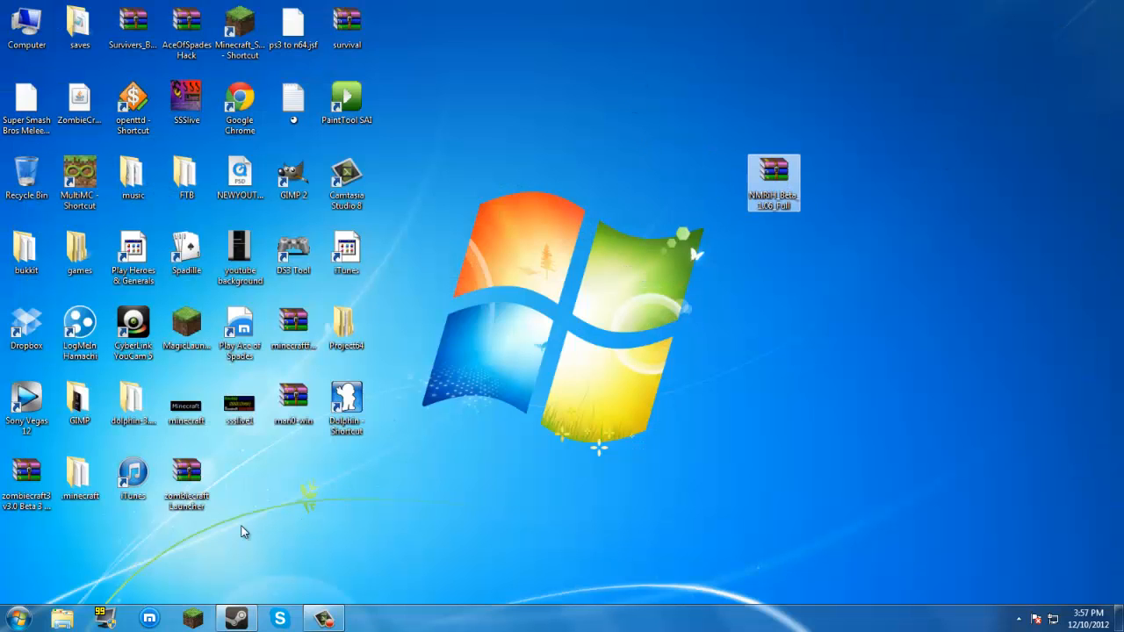
{"action": "mouse_move", "coordinate": [773, 176]}
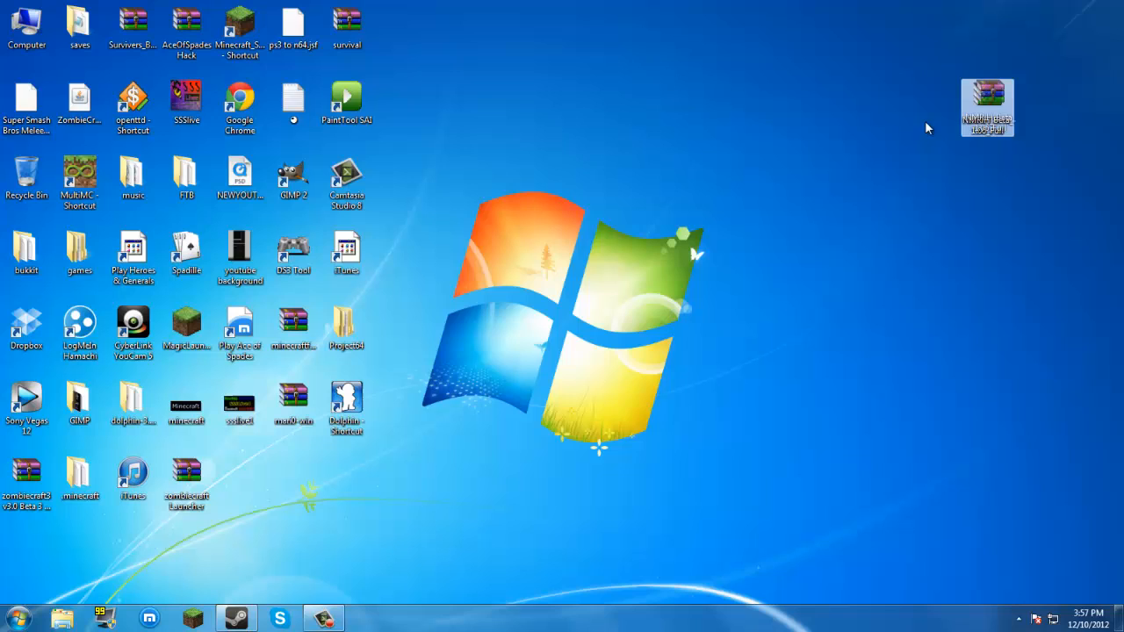
{"action": "mouse_move", "coordinate": [934, 105]}
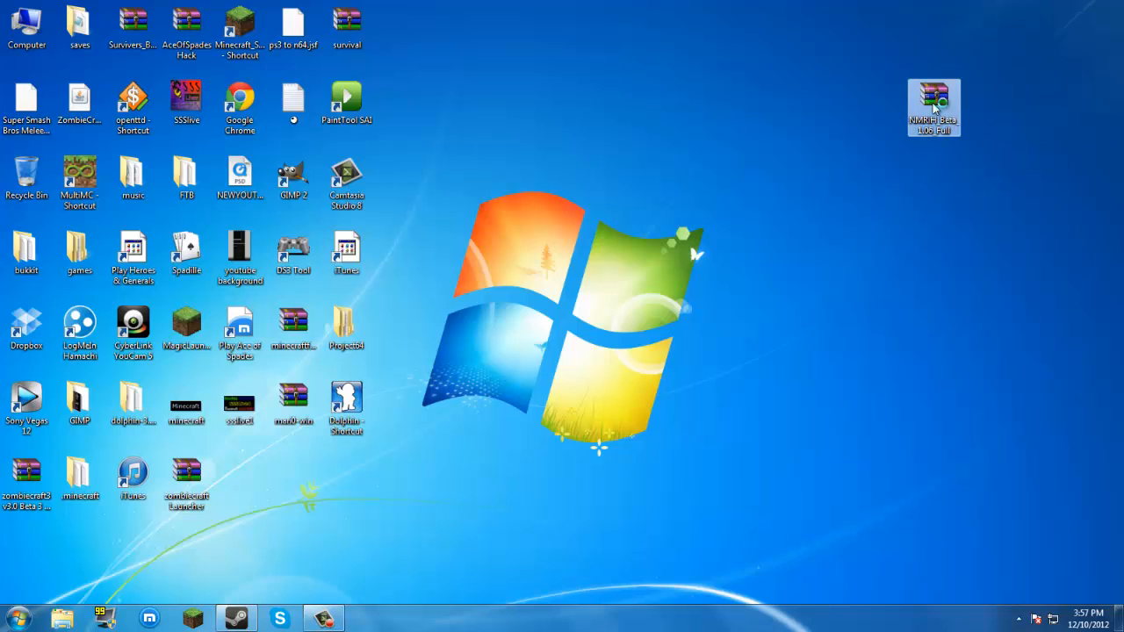
{"action": "double_click", "coordinate": [934, 101]}
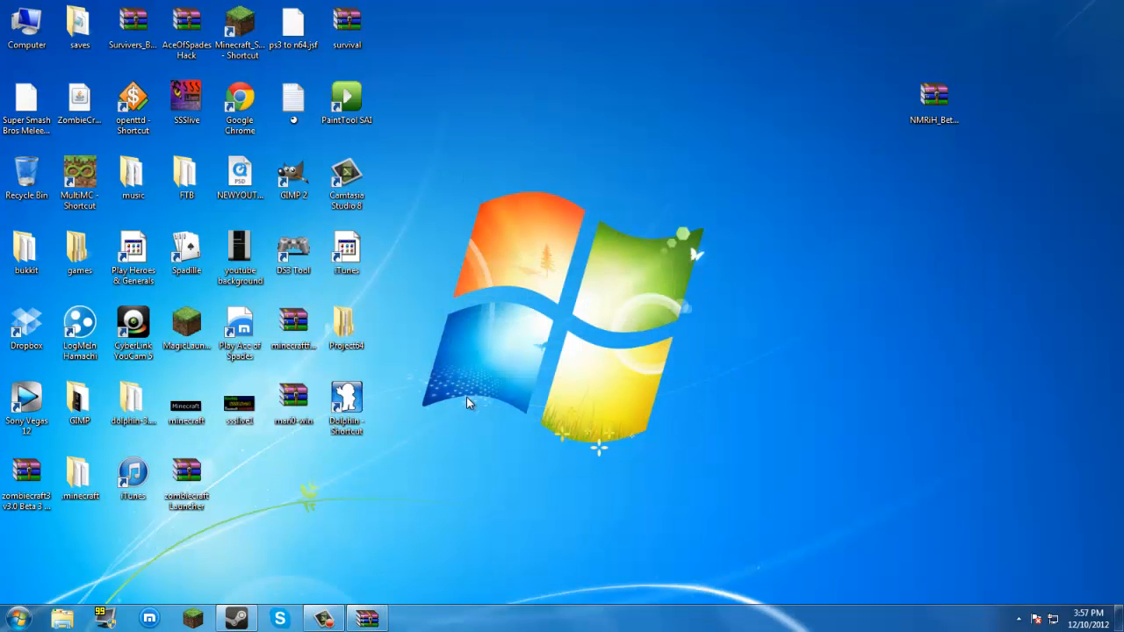
{"action": "mouse_move", "coordinate": [457, 418]}
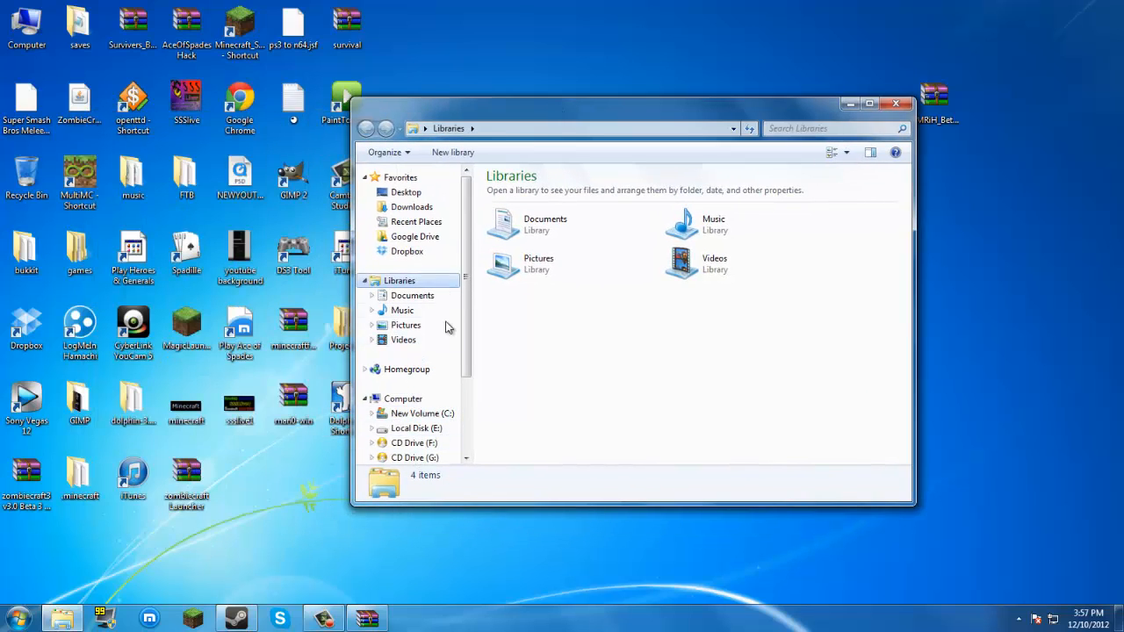
Step: Look inside Program Files (x86) on the C: drive for the Steam folder
{"action": "left_click", "coordinate": [422, 413]}
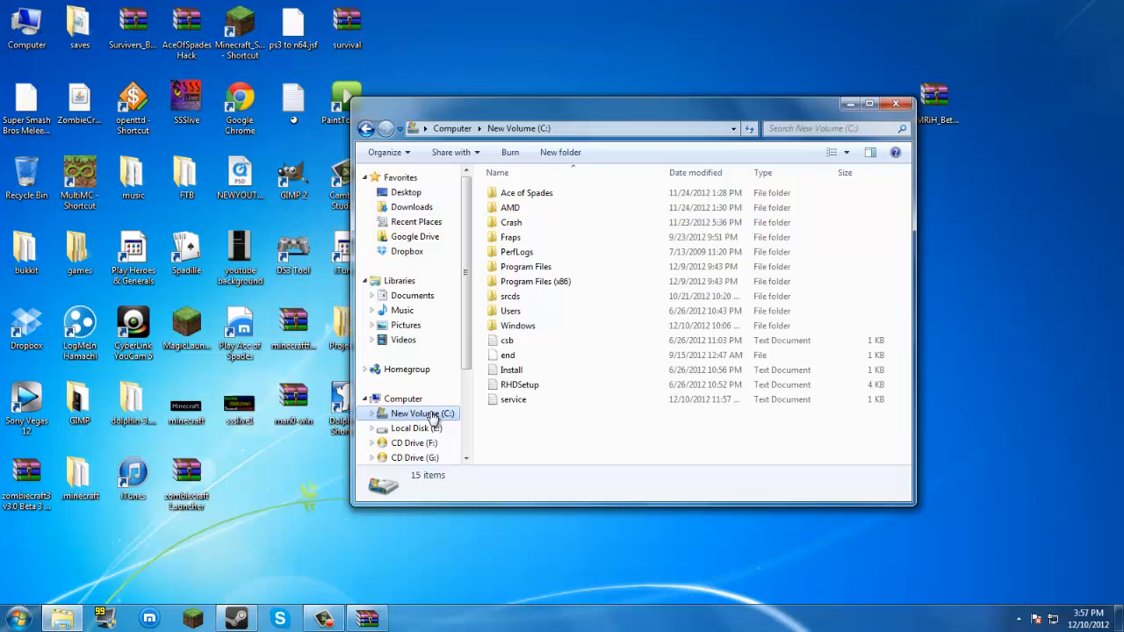
{"action": "left_click", "coordinate": [534, 281]}
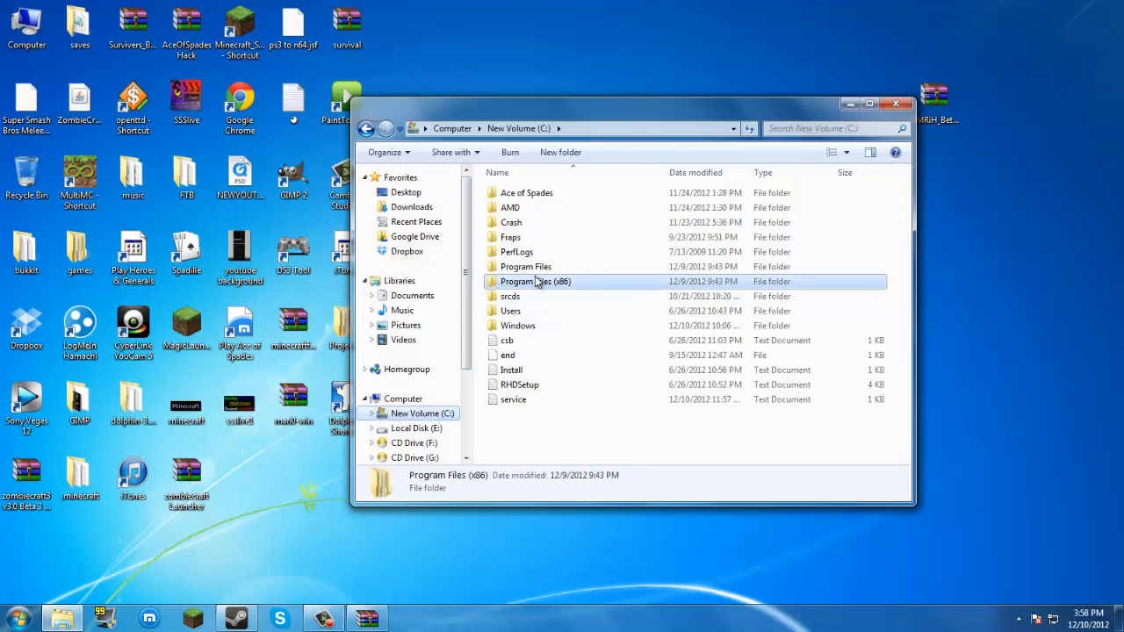
{"action": "double_click", "coordinate": [534, 281]}
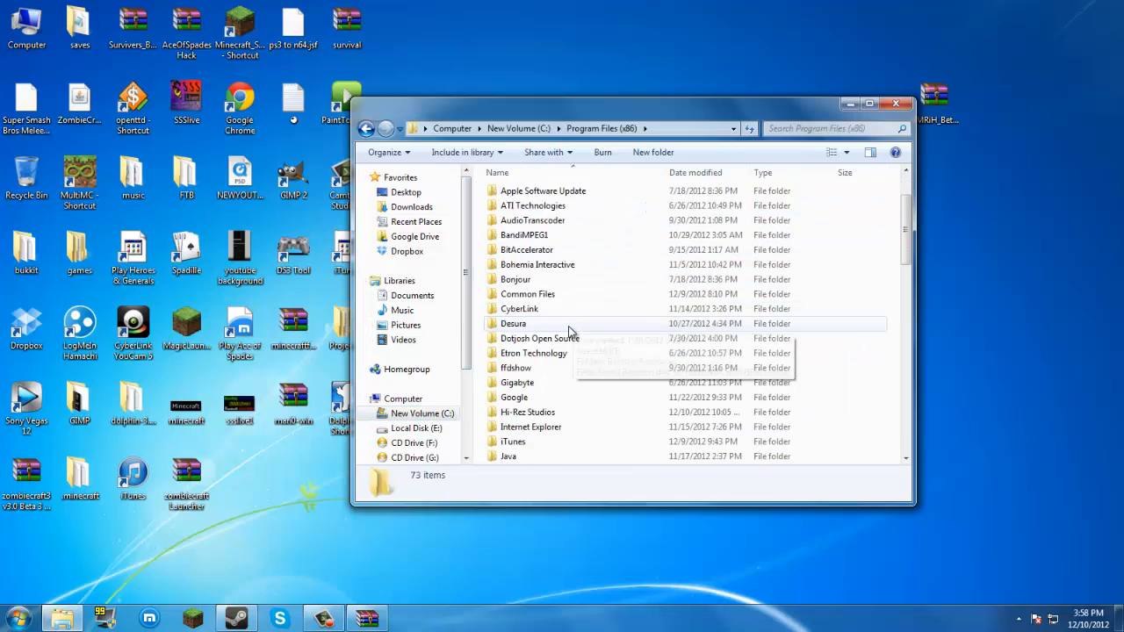
{"action": "scroll", "scroll_direction": "down", "scroll_amount": 3}
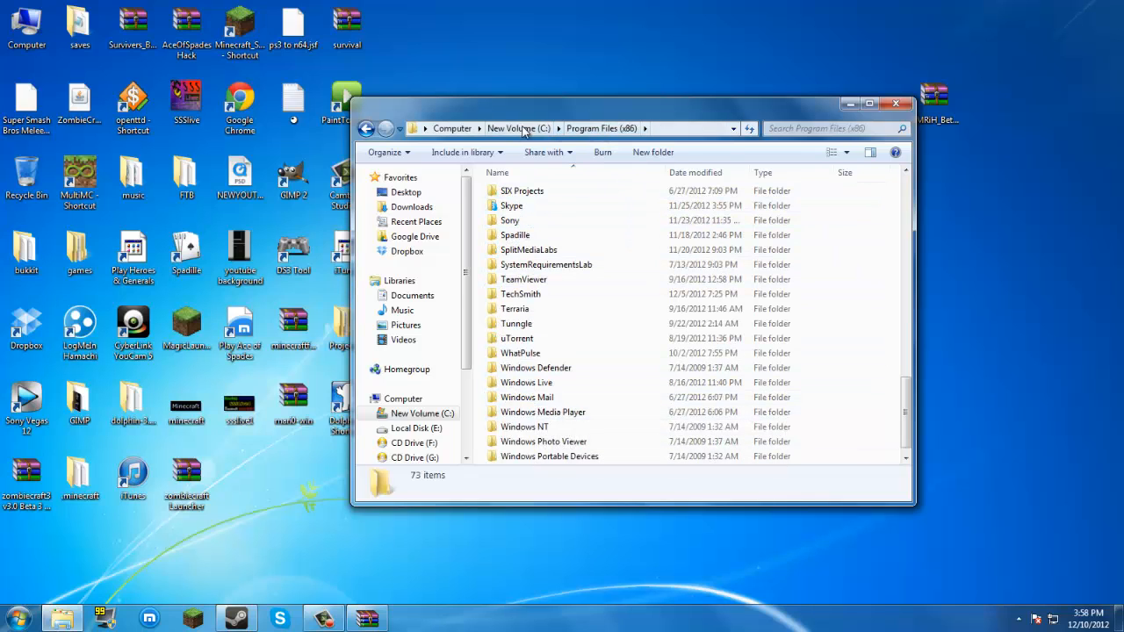
Step: Navigate to E:\Steam\steamapps\sourcemods in Explorer
{"action": "left_click", "coordinate": [415, 428]}
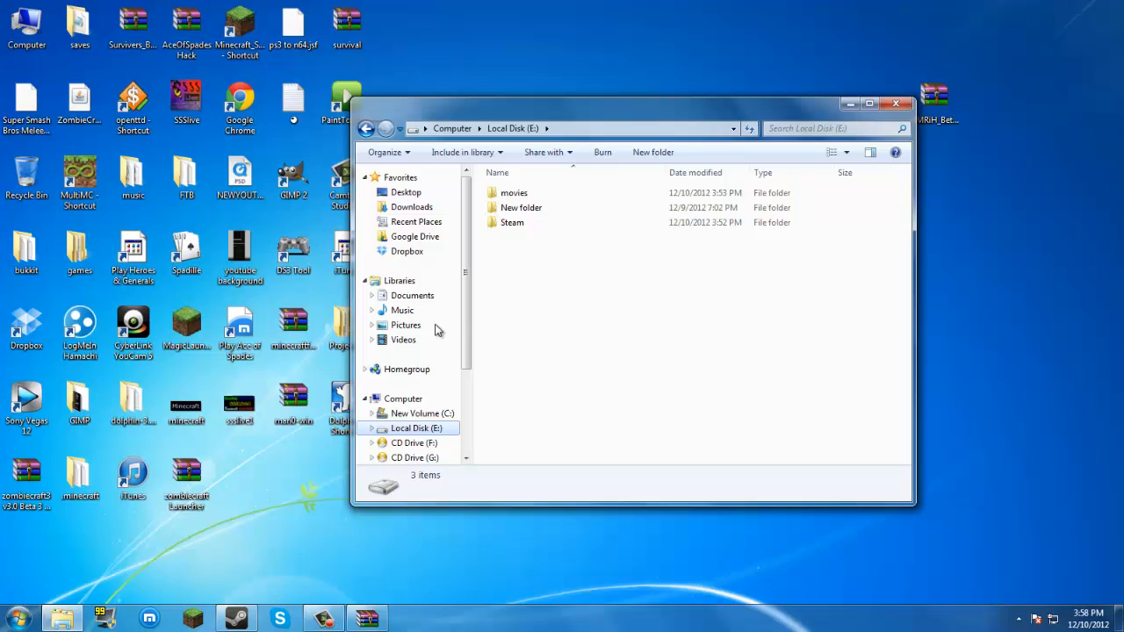
{"action": "double_click", "coordinate": [513, 221]}
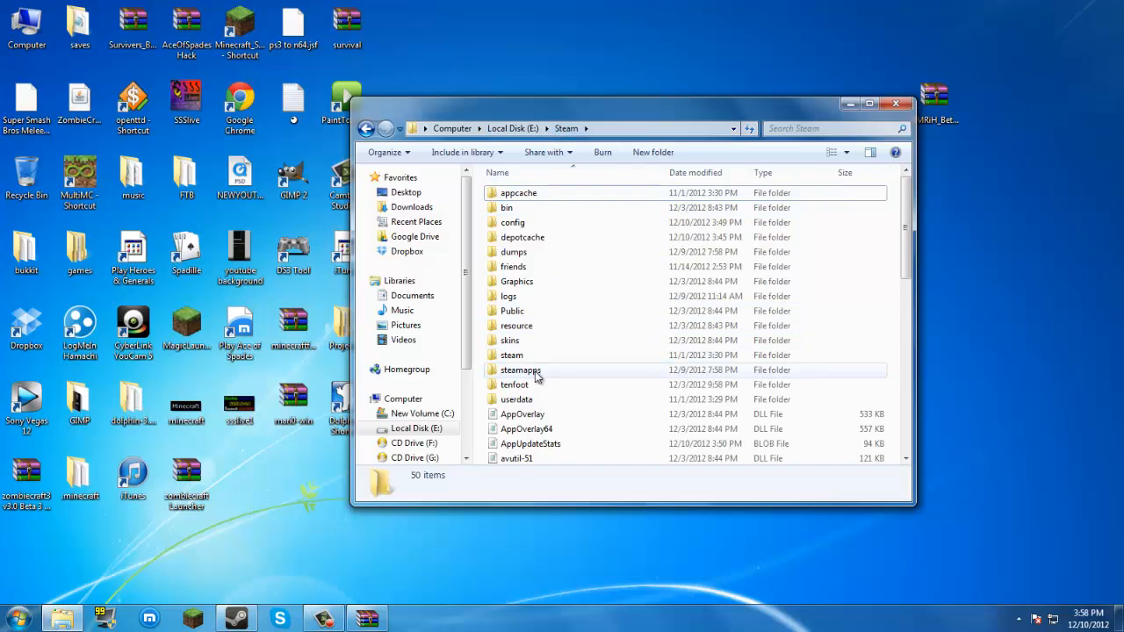
{"action": "double_click", "coordinate": [520, 369]}
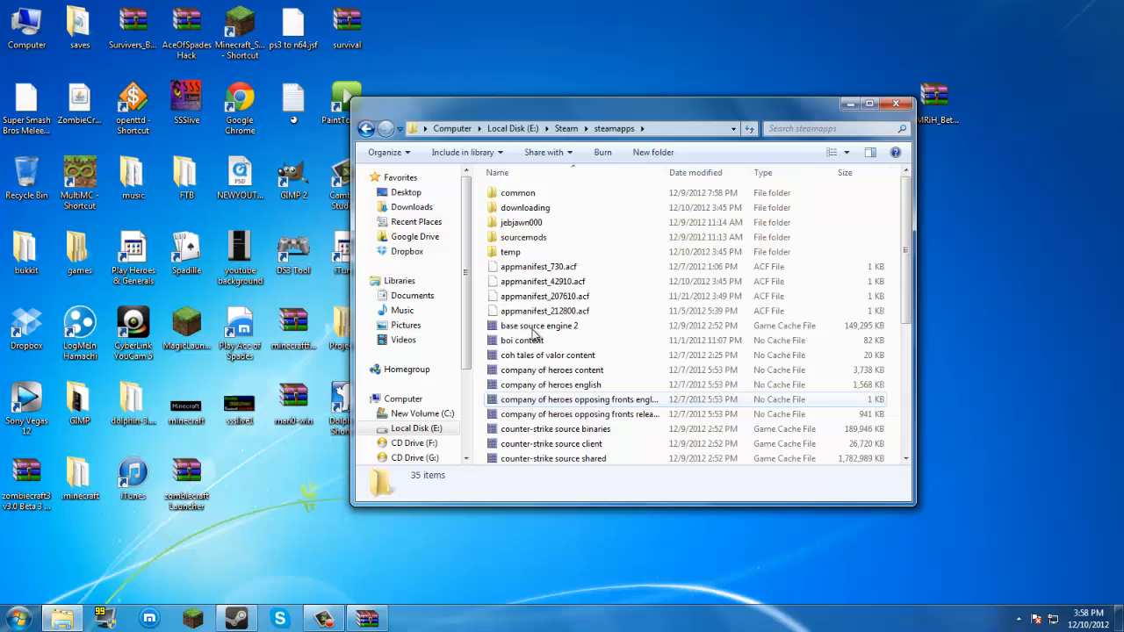
{"action": "mouse_move", "coordinate": [537, 237]}
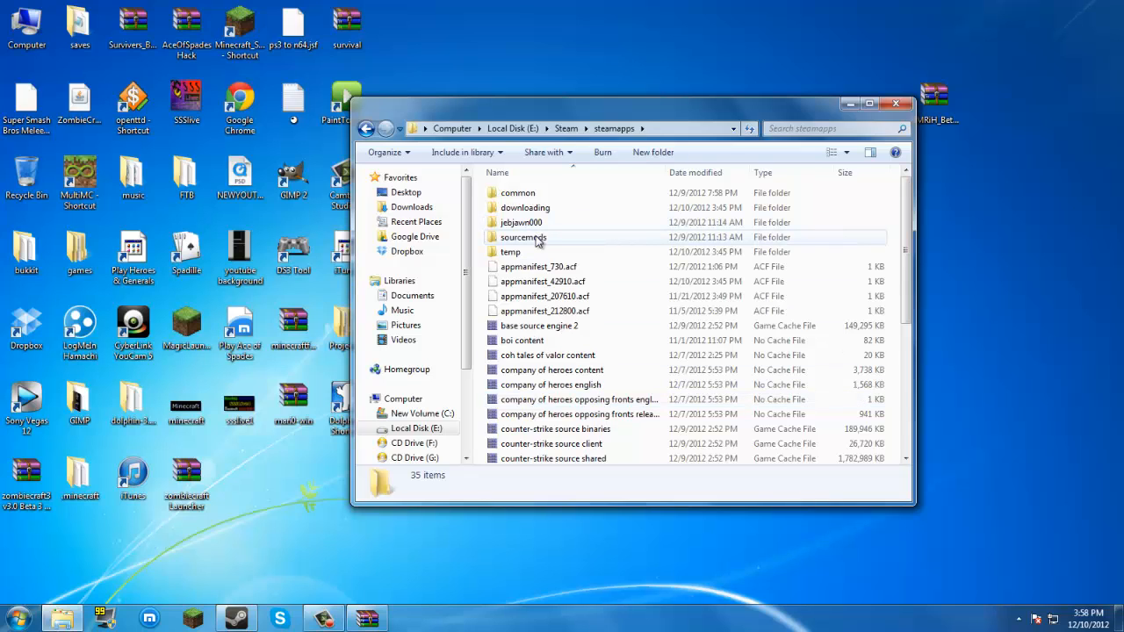
{"action": "mouse_move", "coordinate": [527, 222]}
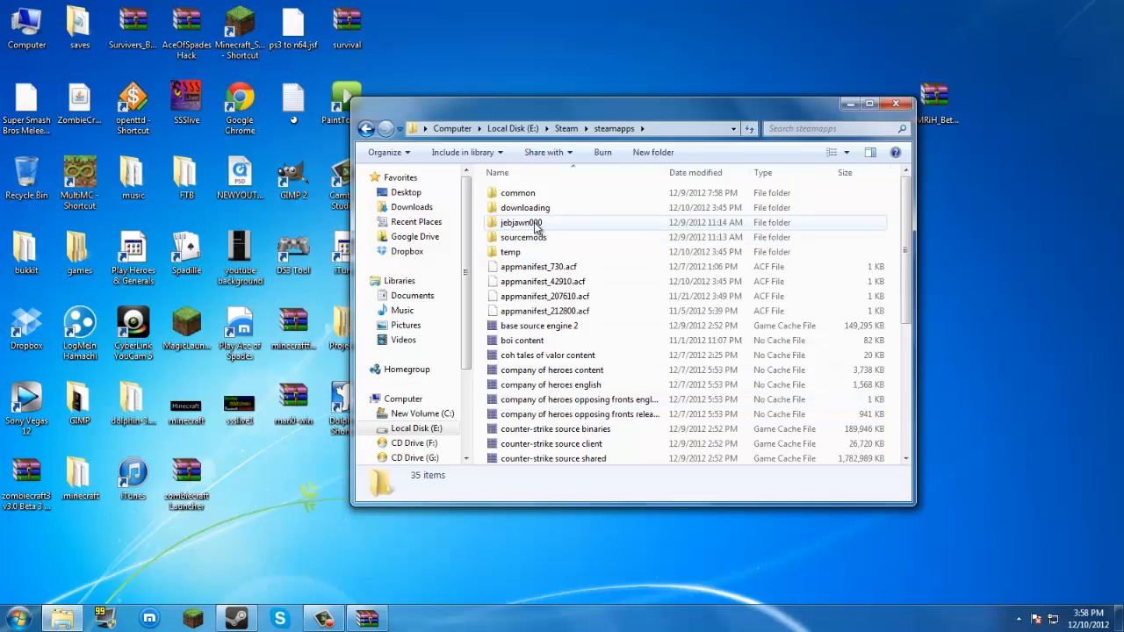
{"action": "mouse_move", "coordinate": [523, 237]}
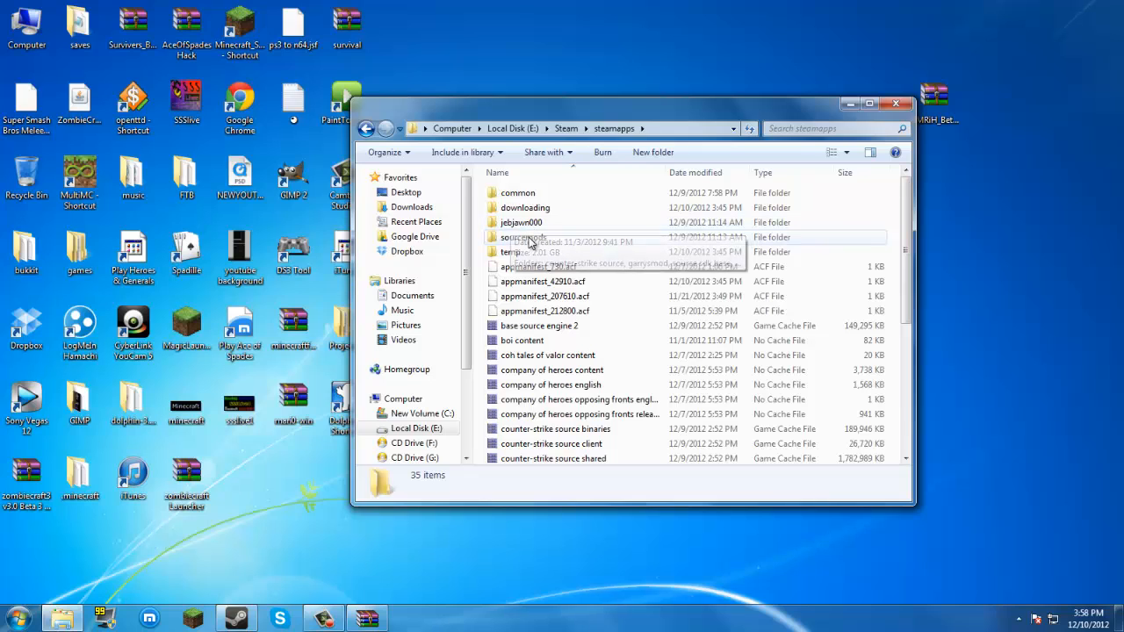
{"action": "mouse_move", "coordinate": [523, 252]}
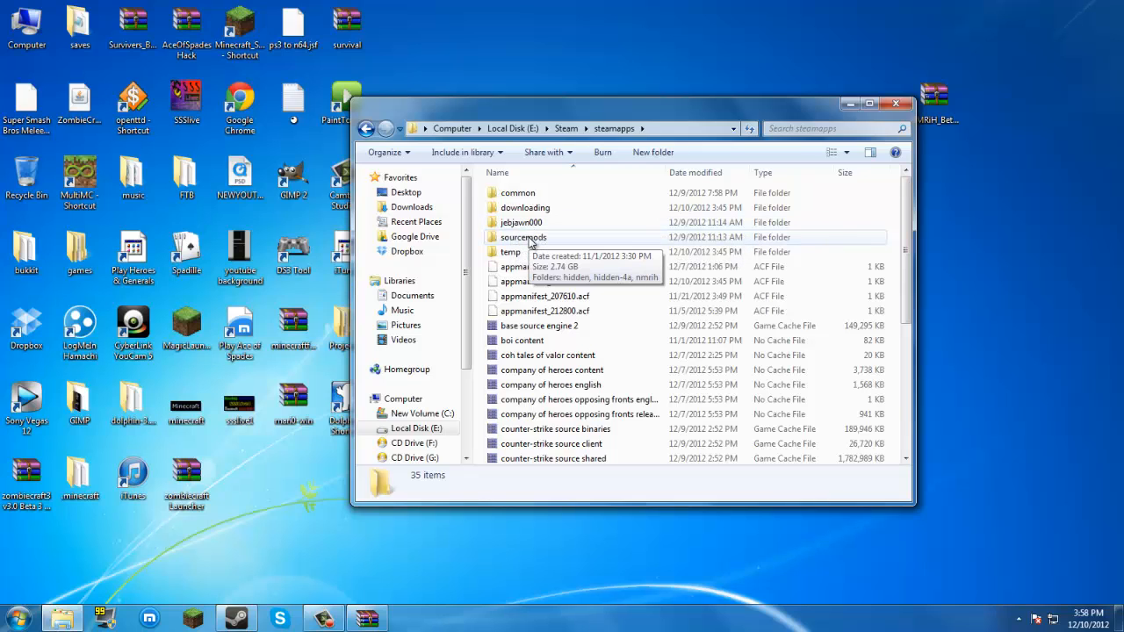
{"action": "double_click", "coordinate": [523, 237]}
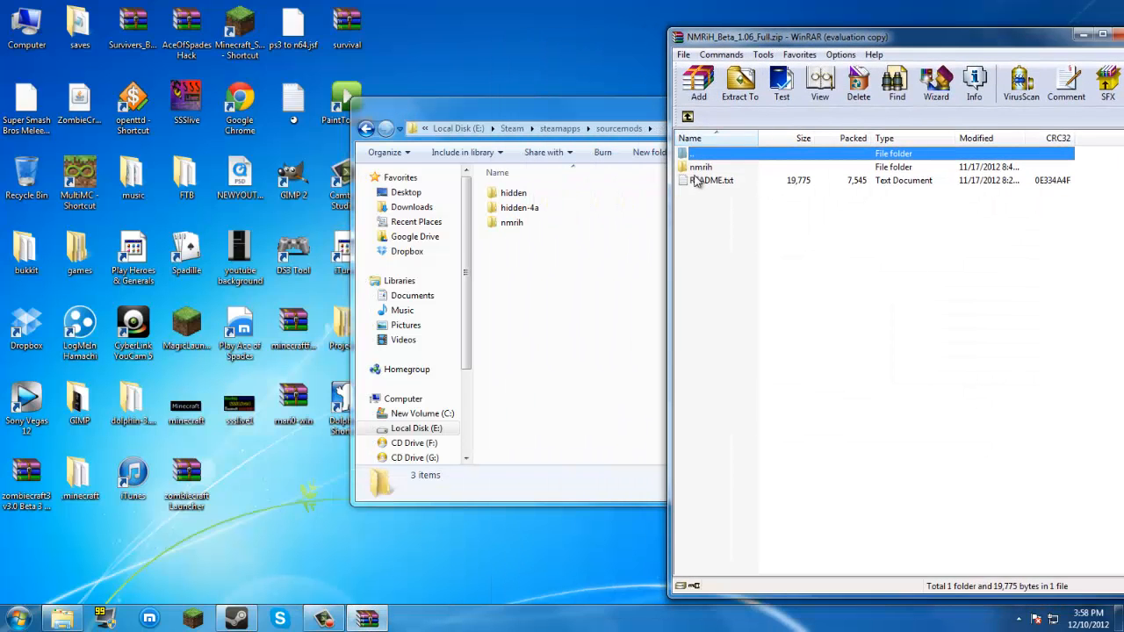
Step: Extract the archive's nmrih folder into sourcemods and close the Explorer window
{"action": "left_click", "coordinate": [701, 167]}
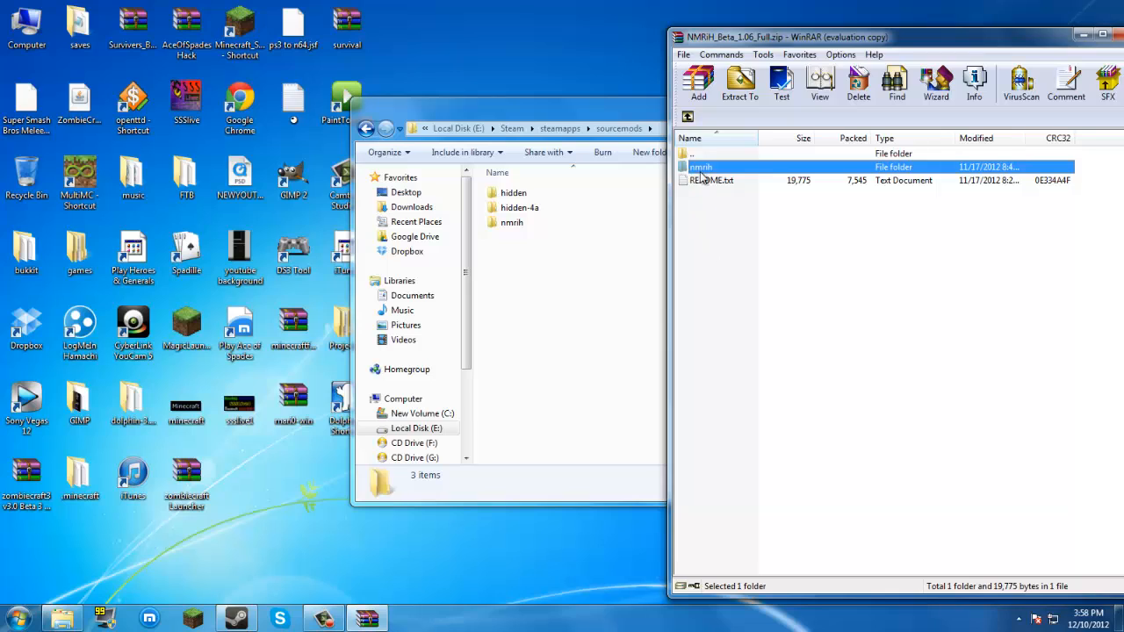
{"action": "mouse_move", "coordinate": [716, 174]}
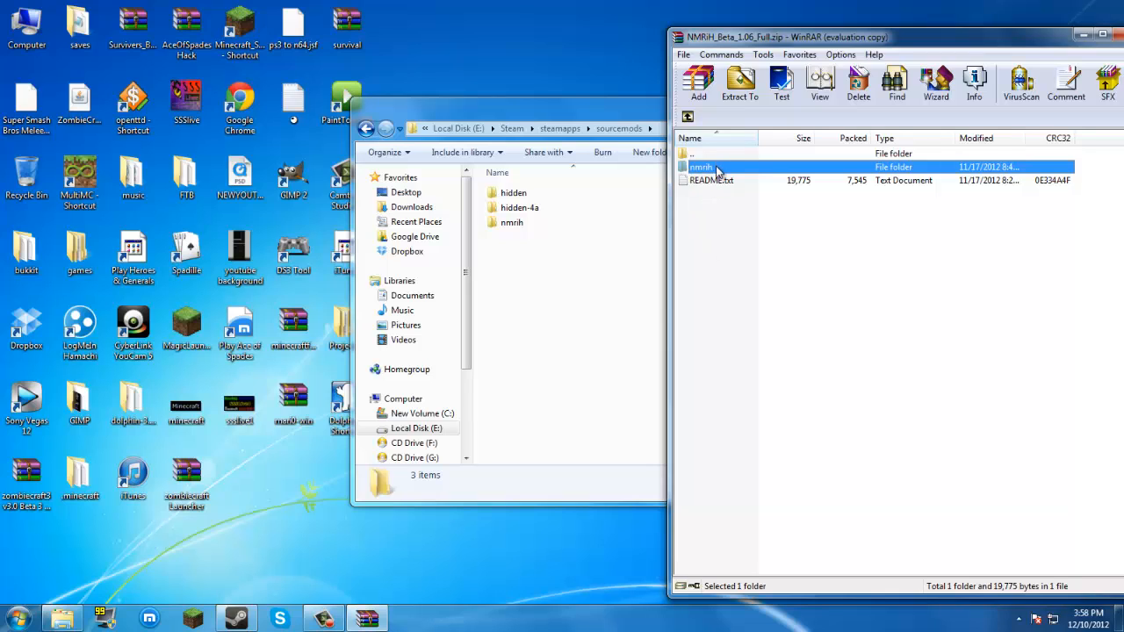
{"action": "left_click", "coordinate": [740, 85]}
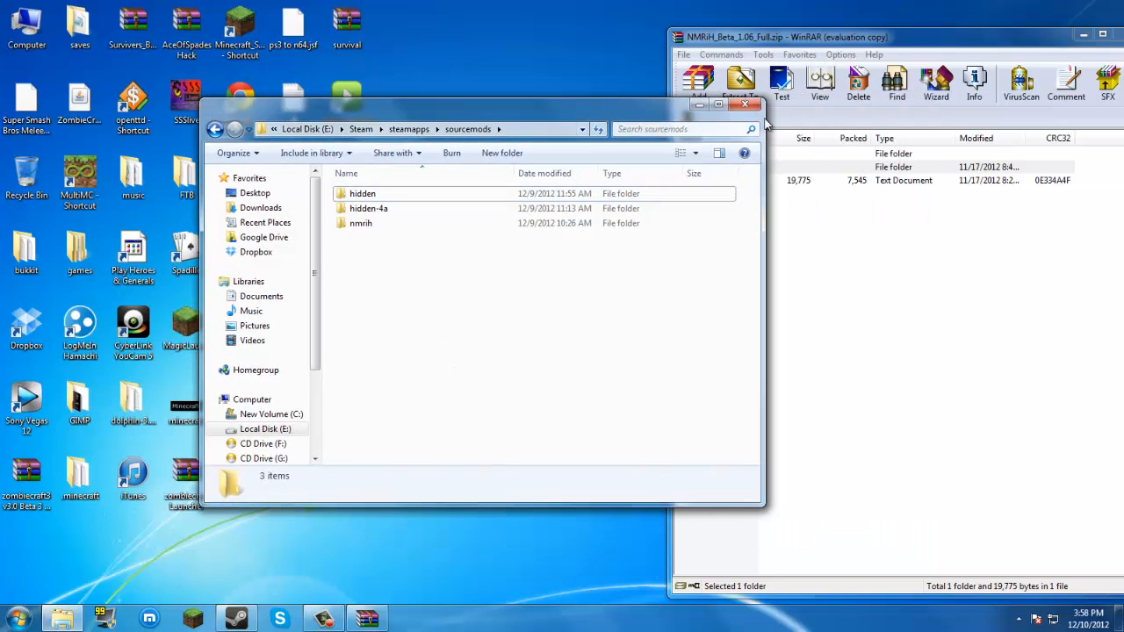
{"action": "left_click", "coordinate": [745, 106]}
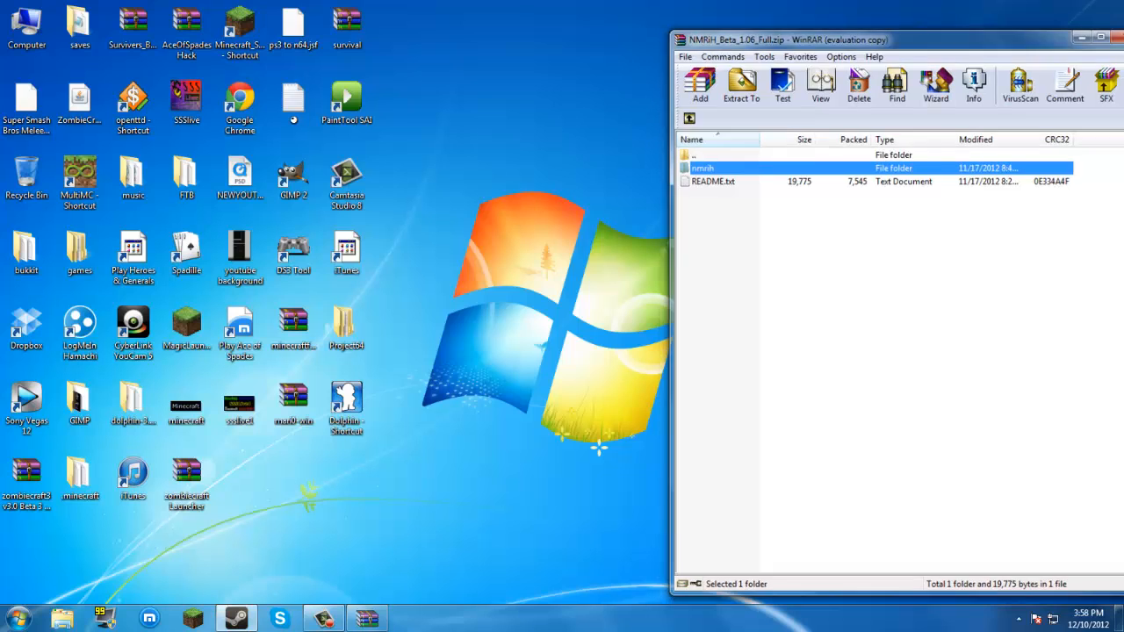
Step: Exit Steam from its menu so the client can be relaunched
{"action": "left_click", "coordinate": [236, 619]}
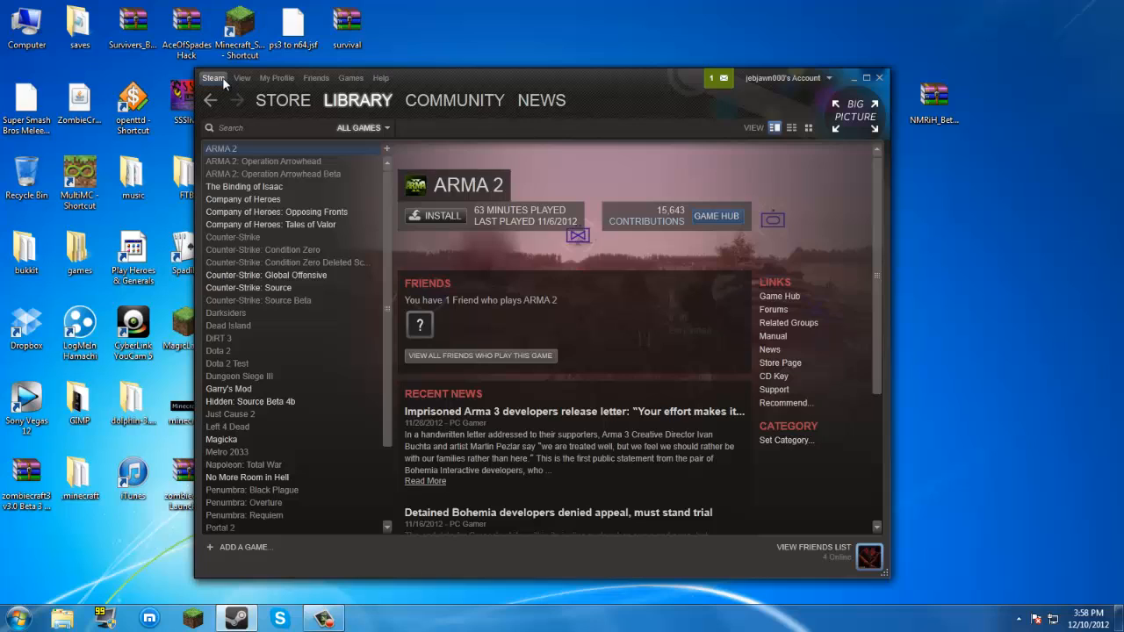
{"action": "left_click", "coordinate": [213, 77]}
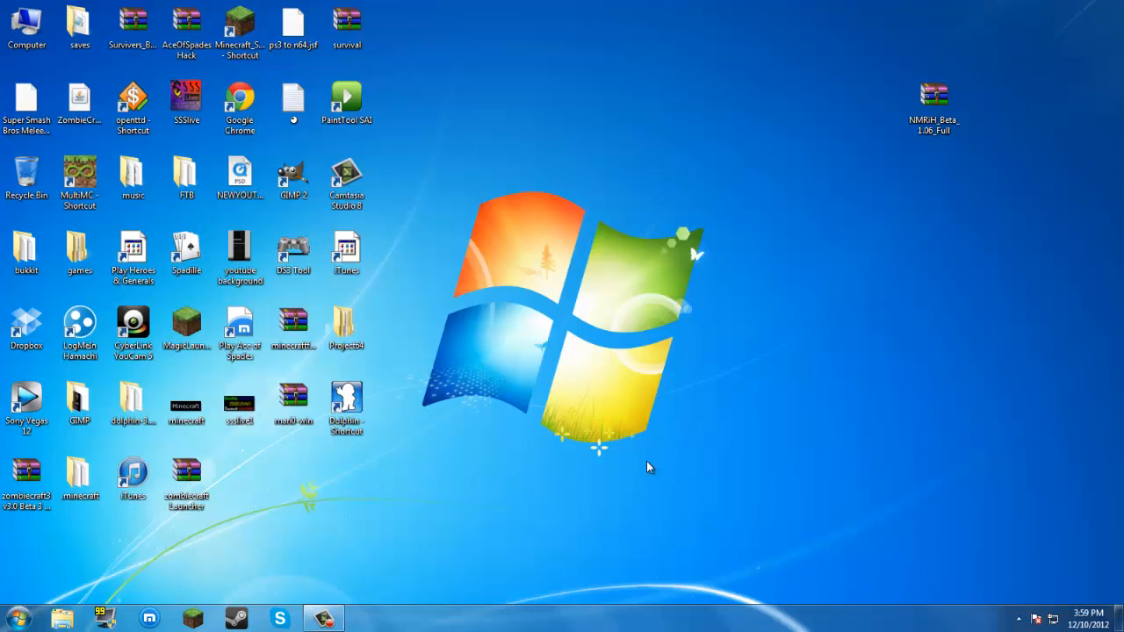
{"action": "left_click_drag", "start_coordinate": [650, 467], "coordinate": [389, 158]}
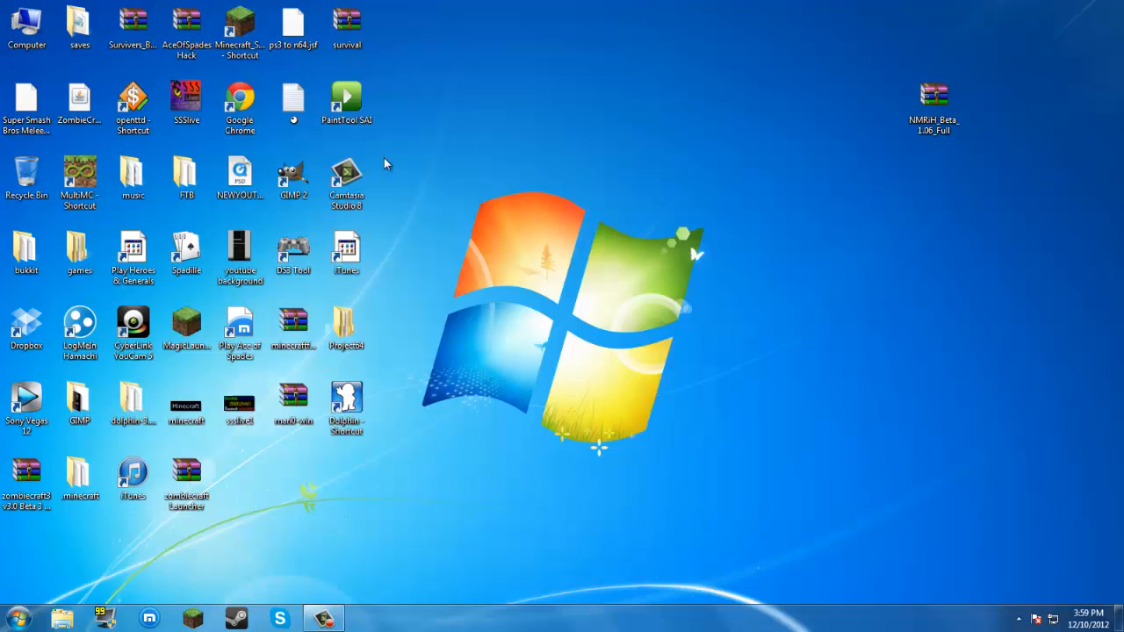
{"action": "mouse_move", "coordinate": [425, 208]}
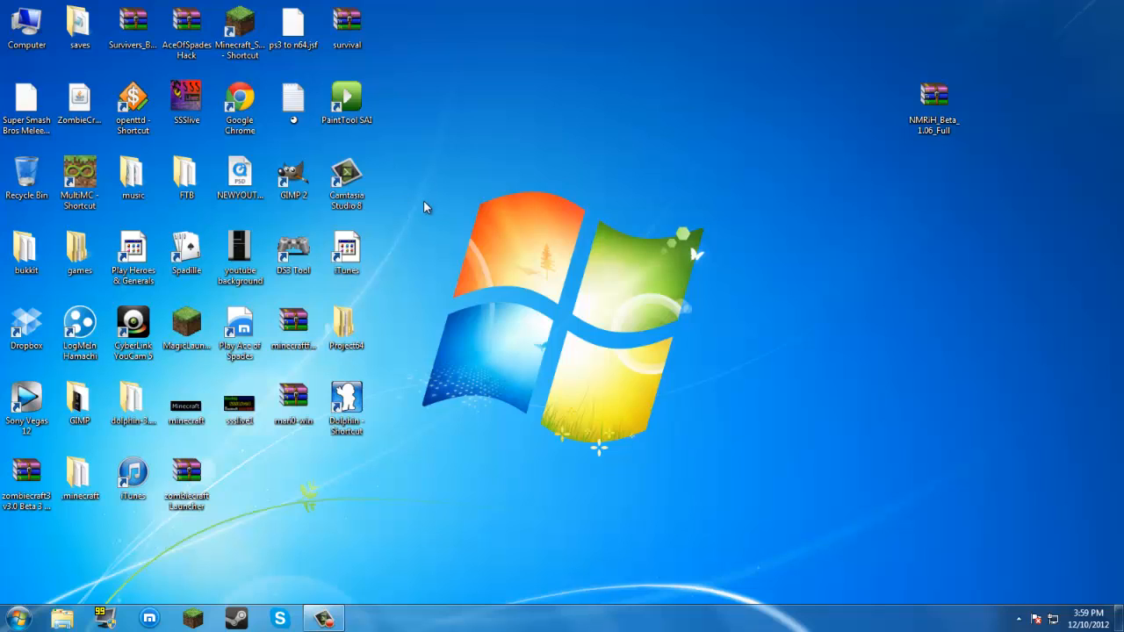
{"action": "mouse_move", "coordinate": [899, 497]}
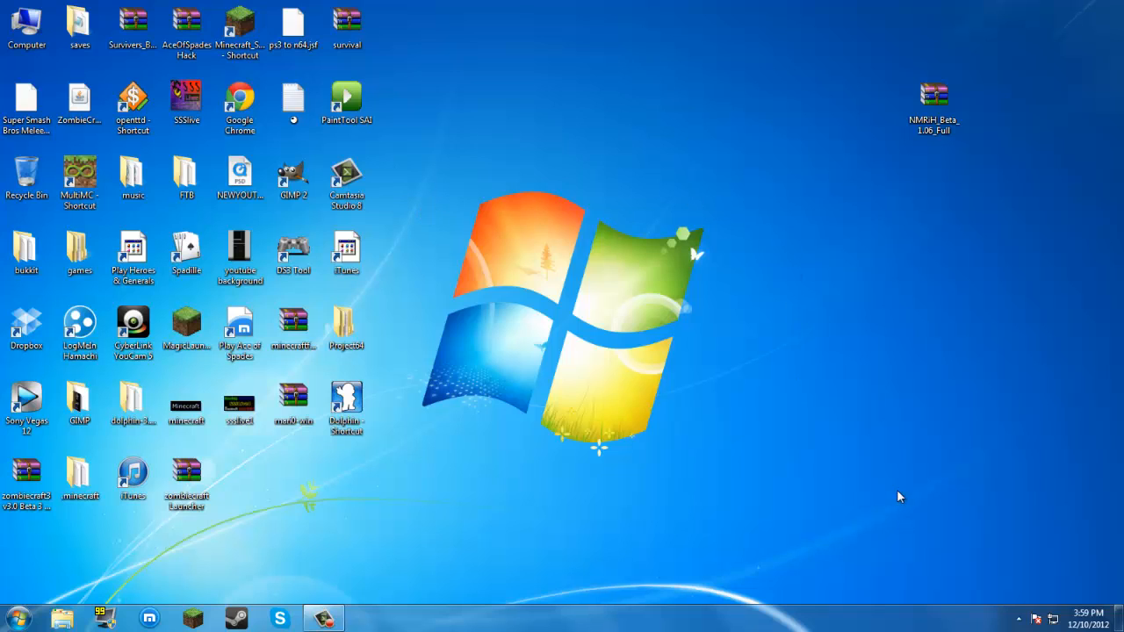
{"action": "mouse_move", "coordinate": [369, 491]}
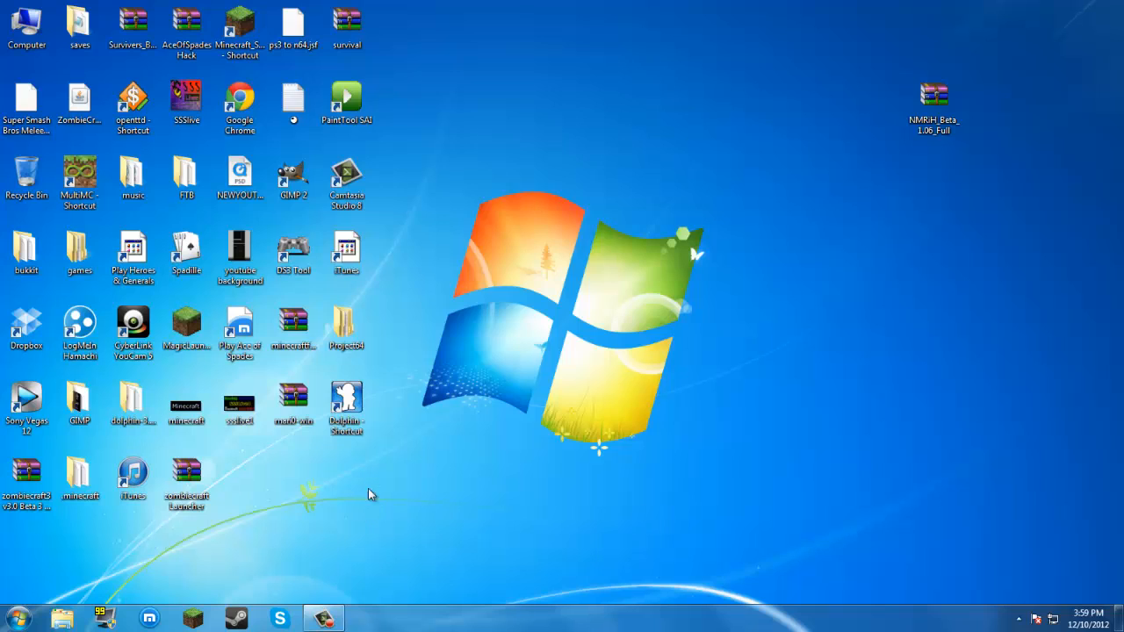
{"action": "mouse_move", "coordinate": [274, 601]}
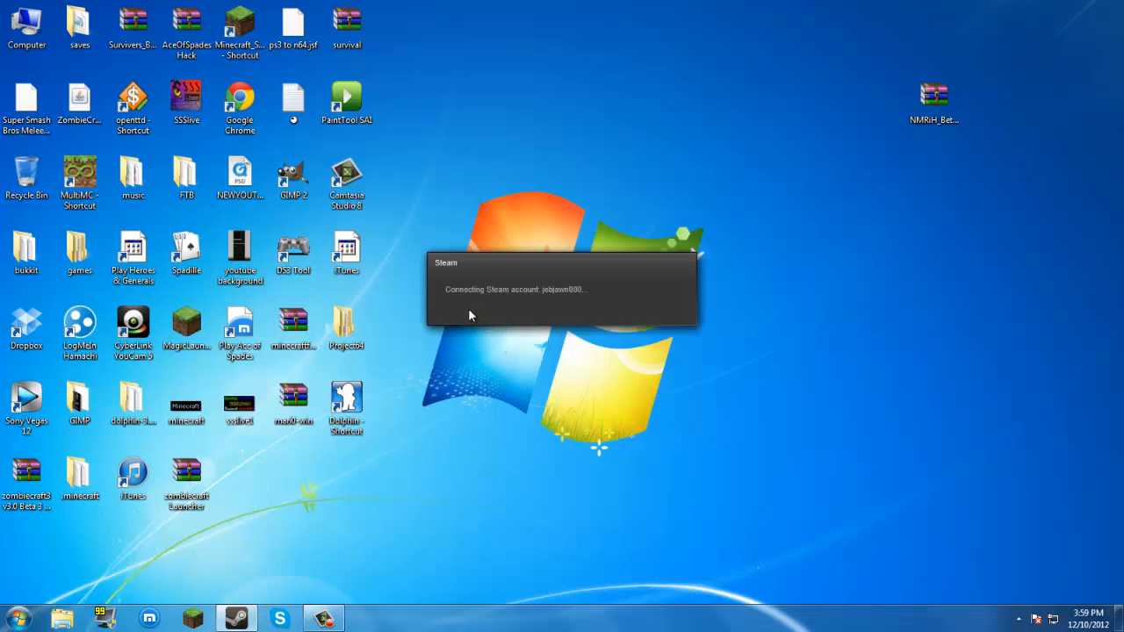
{"action": "mouse_move", "coordinate": [566, 305]}
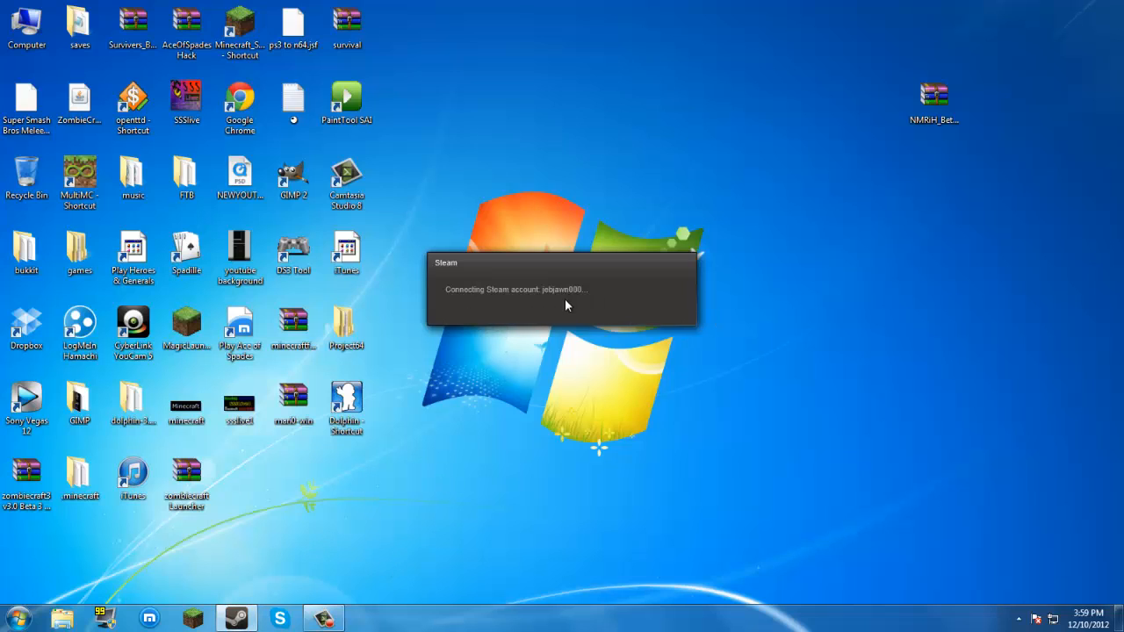
{"action": "mouse_move", "coordinate": [586, 134]}
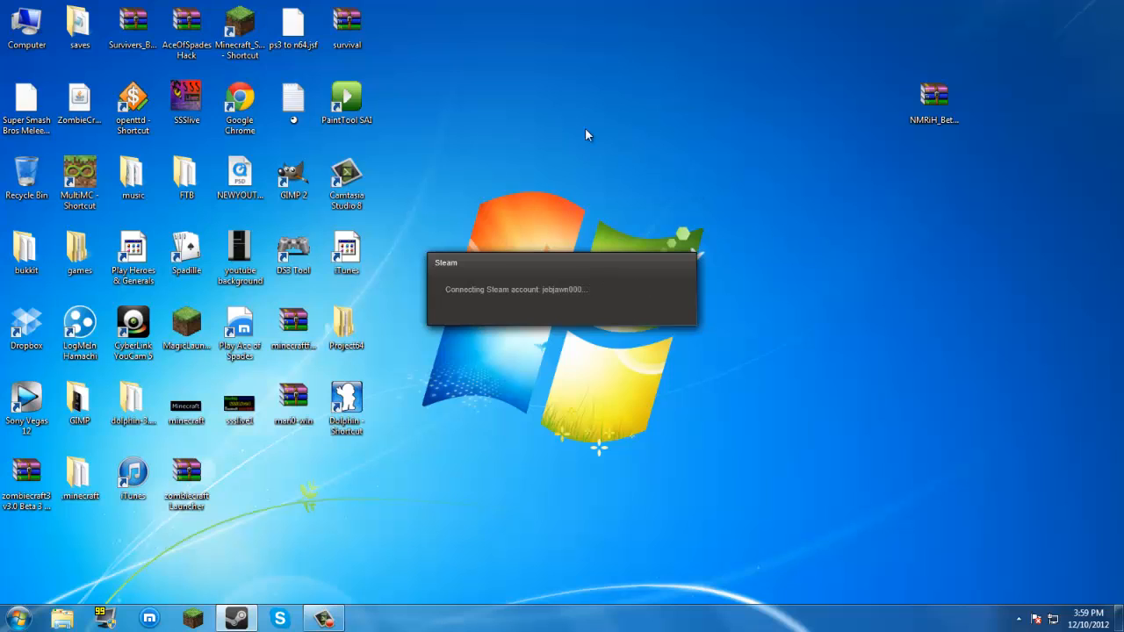
{"action": "mouse_move", "coordinate": [562, 401]}
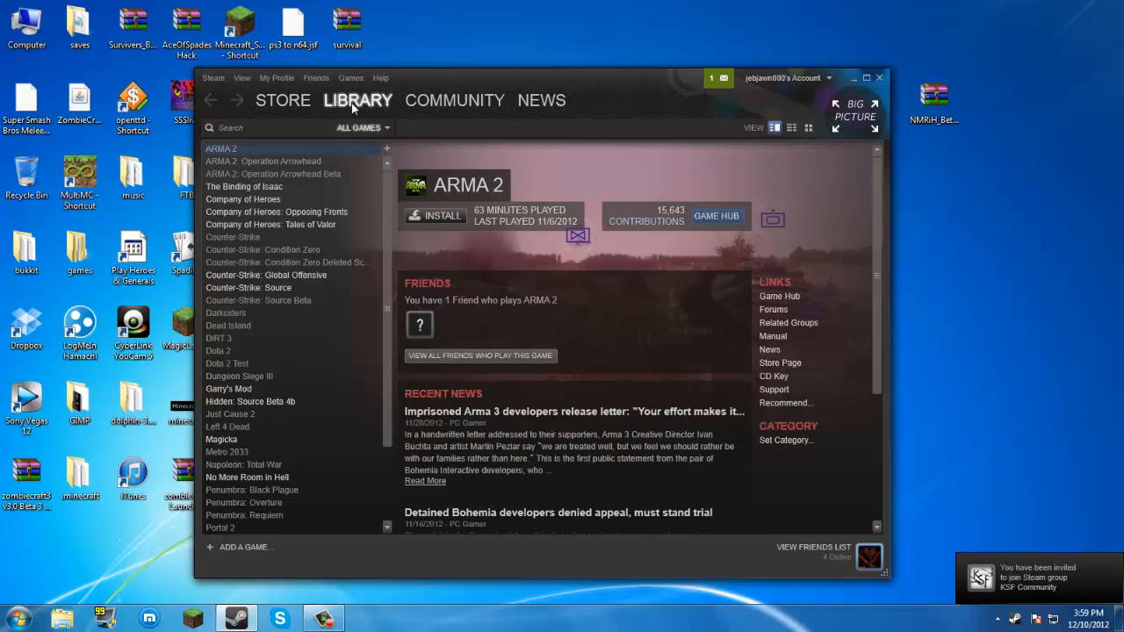
Step: Select No More Room in Hell in the relaunched Steam library list
{"action": "left_click", "coordinate": [246, 478]}
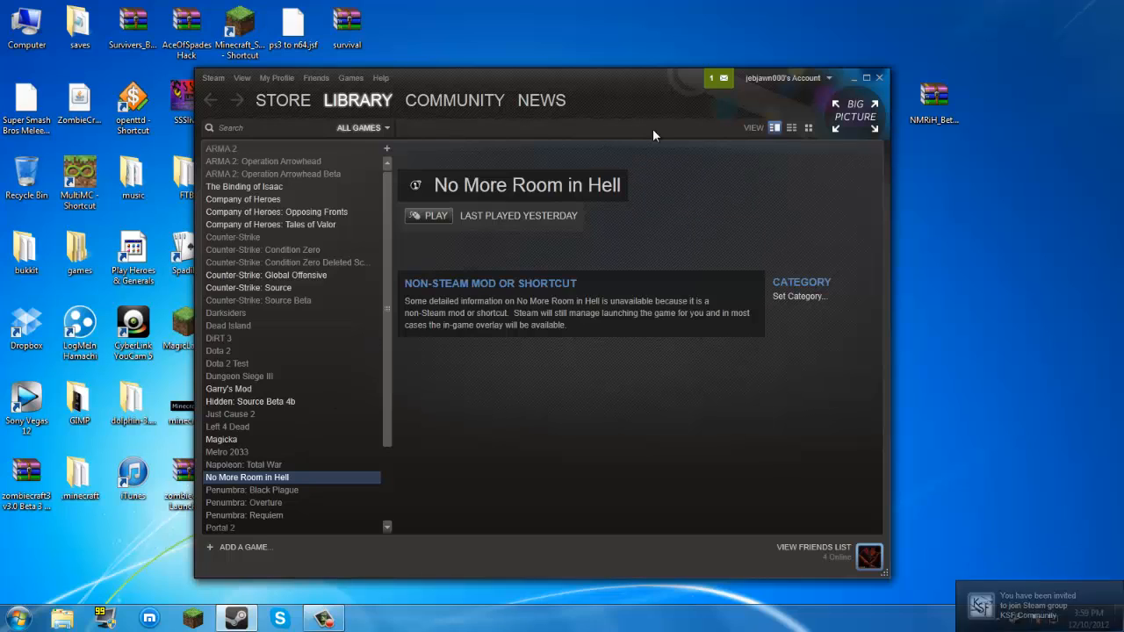
{"action": "mouse_move", "coordinate": [351, 249]}
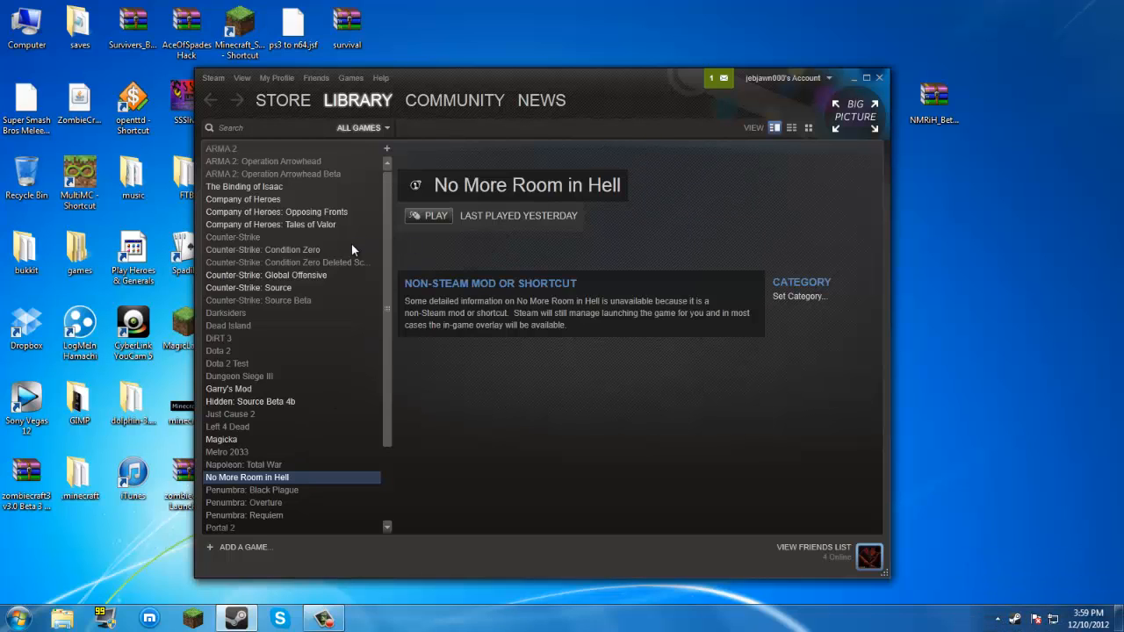
{"action": "mouse_move", "coordinate": [334, 257]}
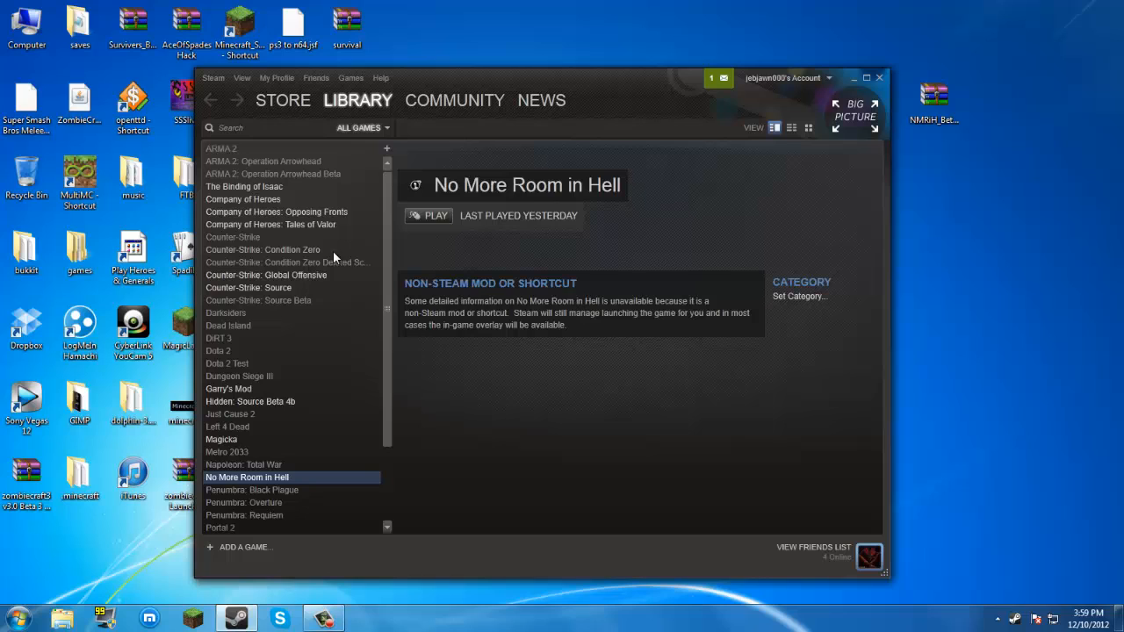
{"action": "mouse_move", "coordinate": [367, 315]}
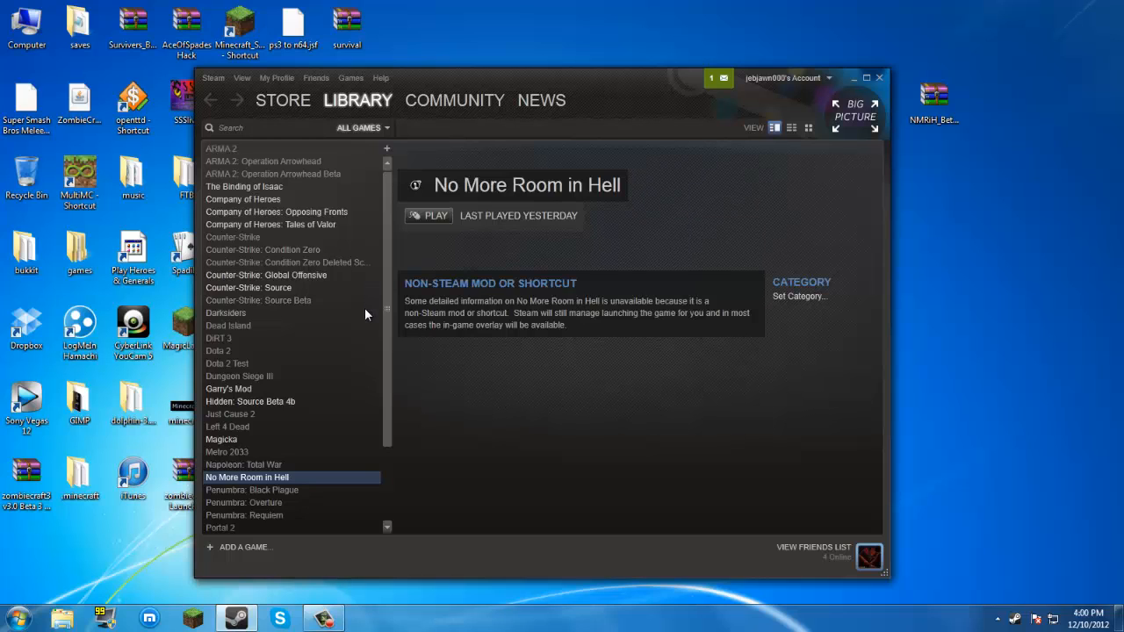
{"action": "mouse_move", "coordinate": [412, 232]}
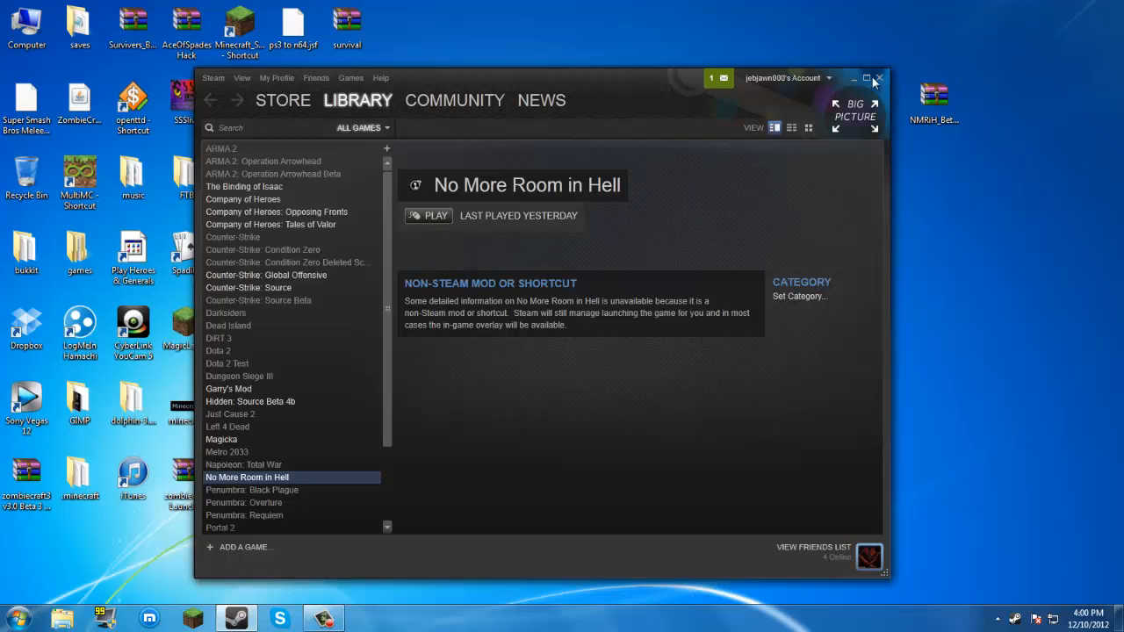
Step: Minimize Steam and bring up the Camtasia Recorder controls from the taskbar
{"action": "left_click", "coordinate": [853, 78]}
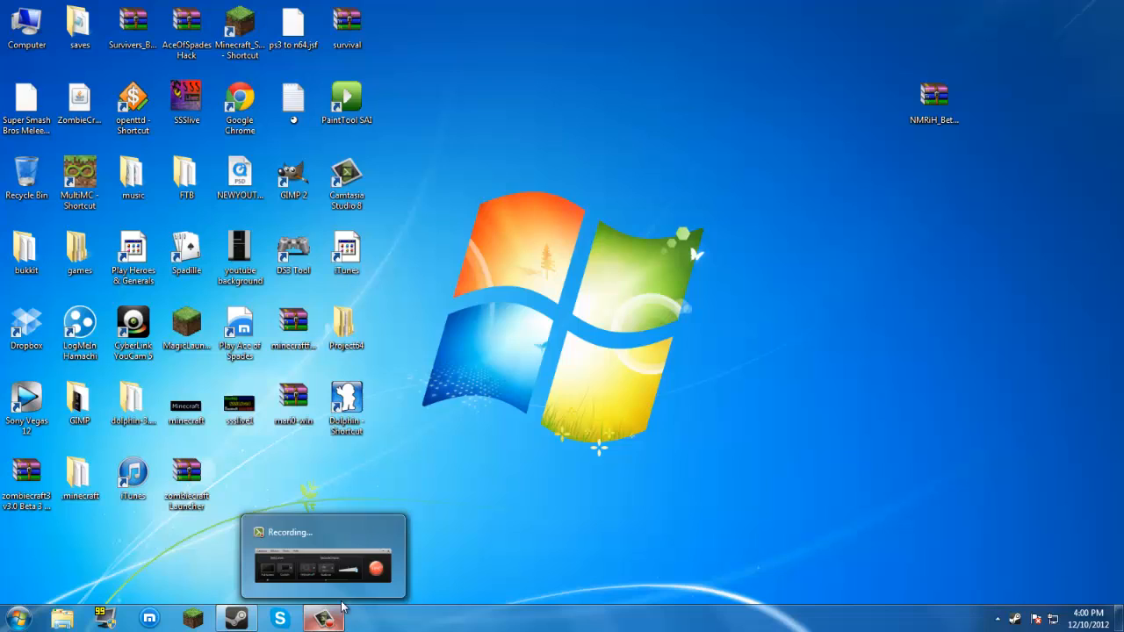
{"action": "left_click", "coordinate": [323, 619]}
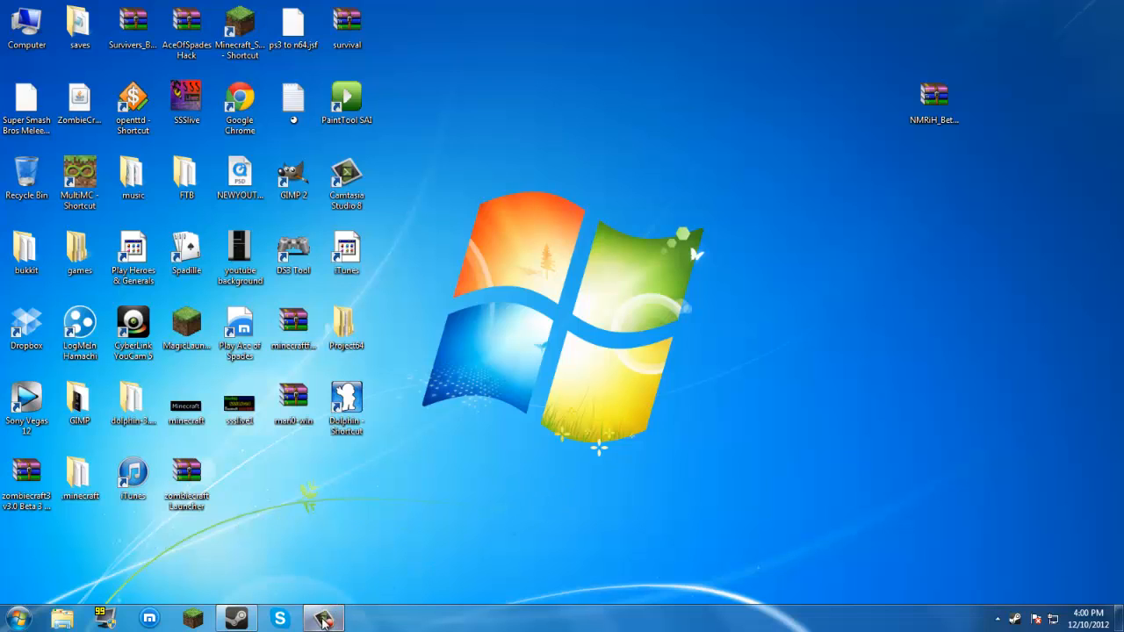
{"action": "left_click", "coordinate": [323, 618]}
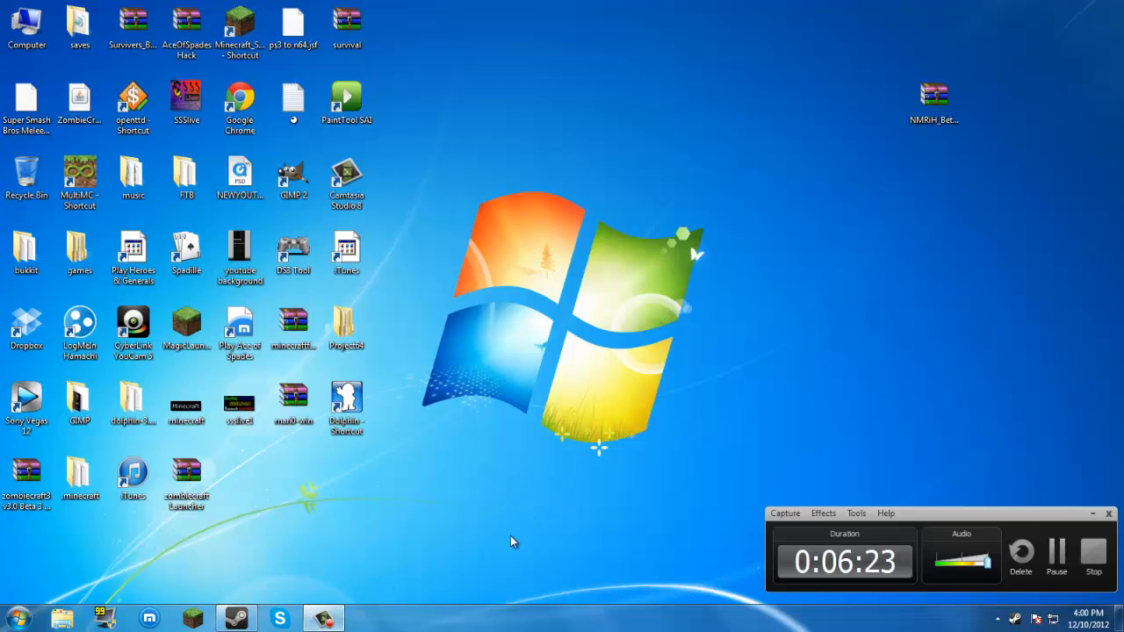